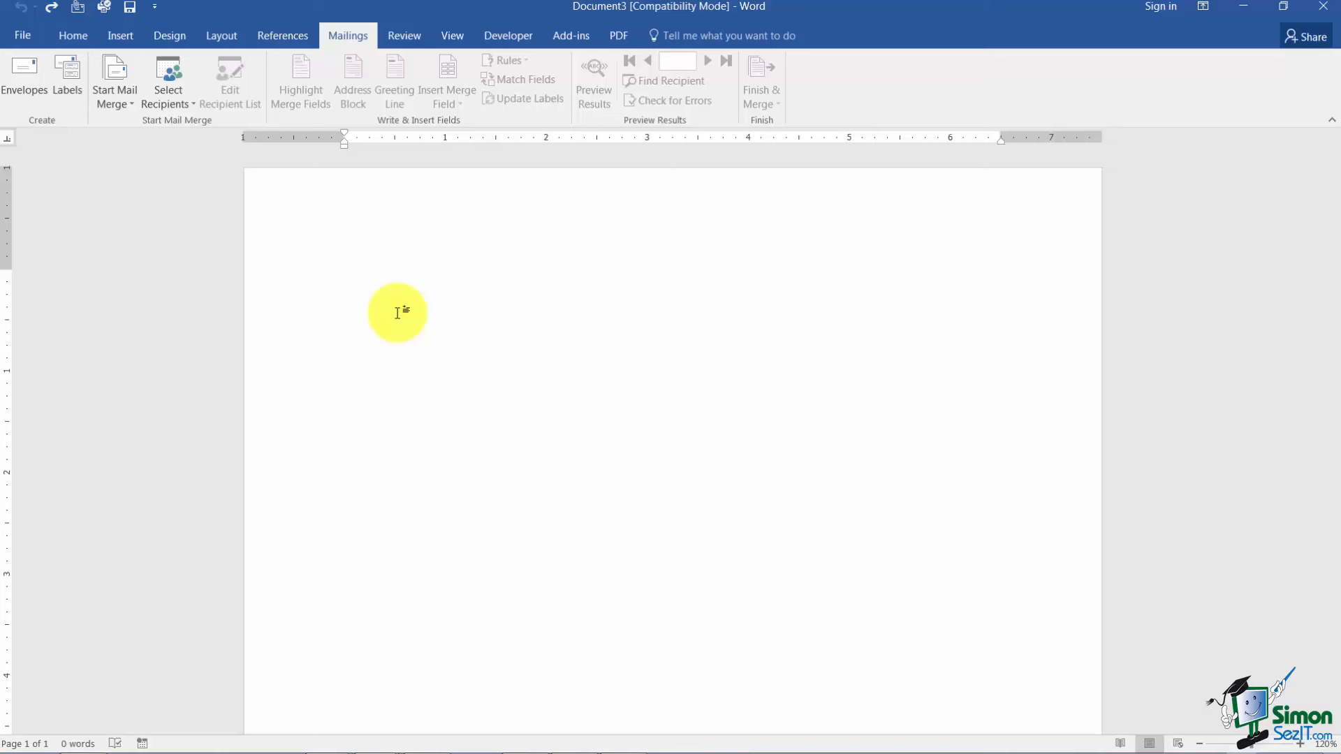
- Start a new address label from the Mailings Labels tool on the blank page
left_click(345, 278)
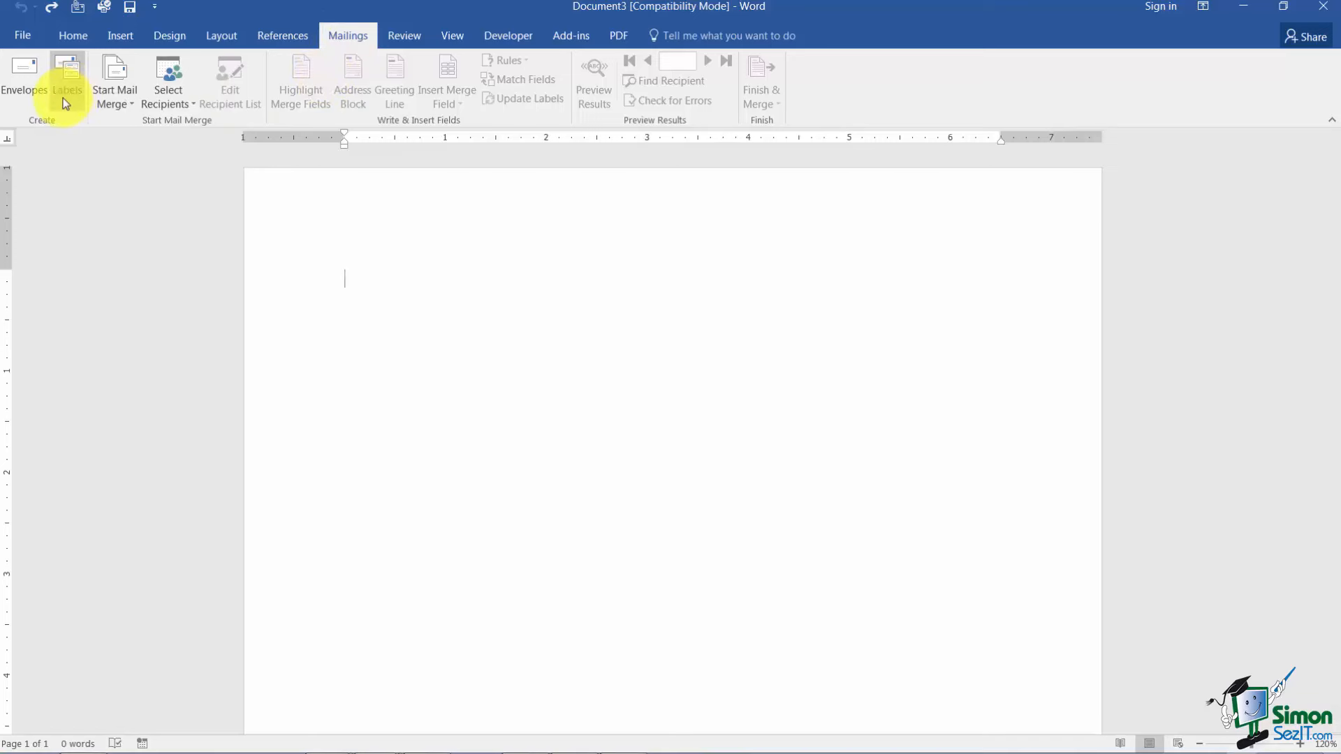
left_click(67, 77)
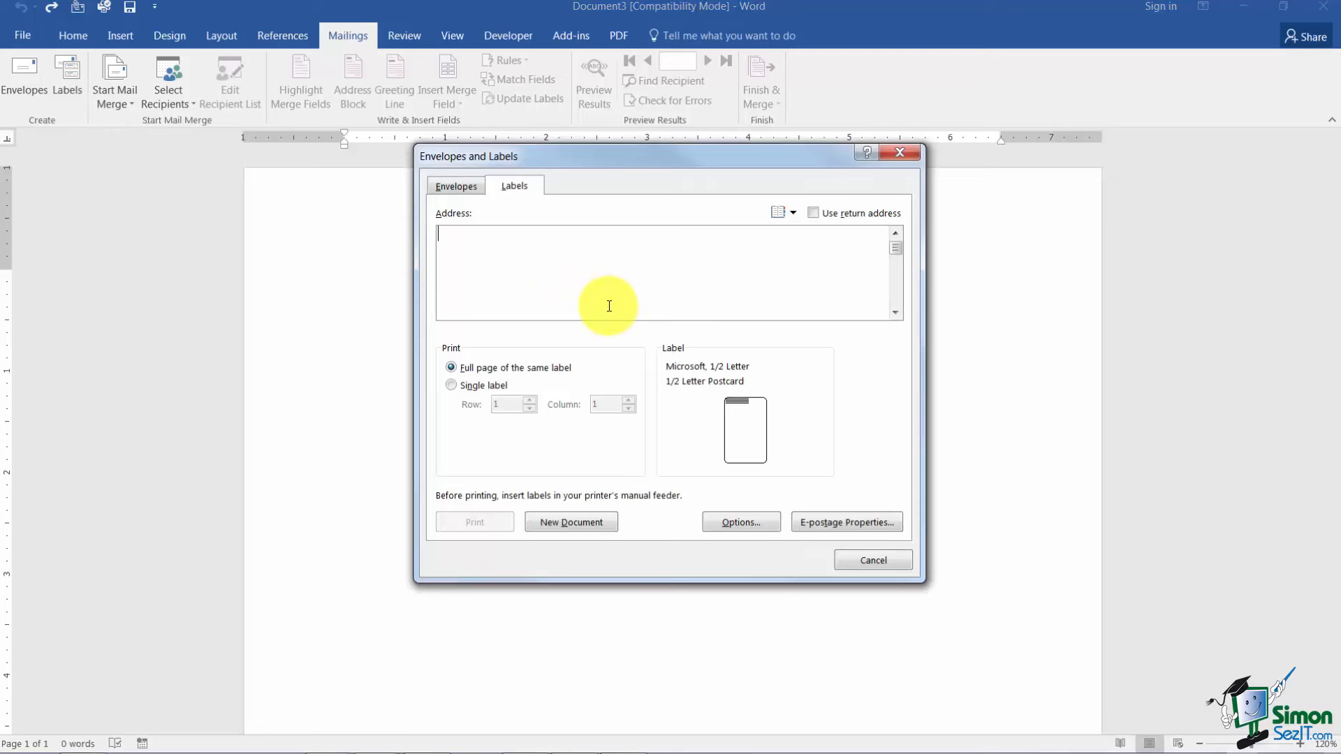
mouse_move(559, 306)
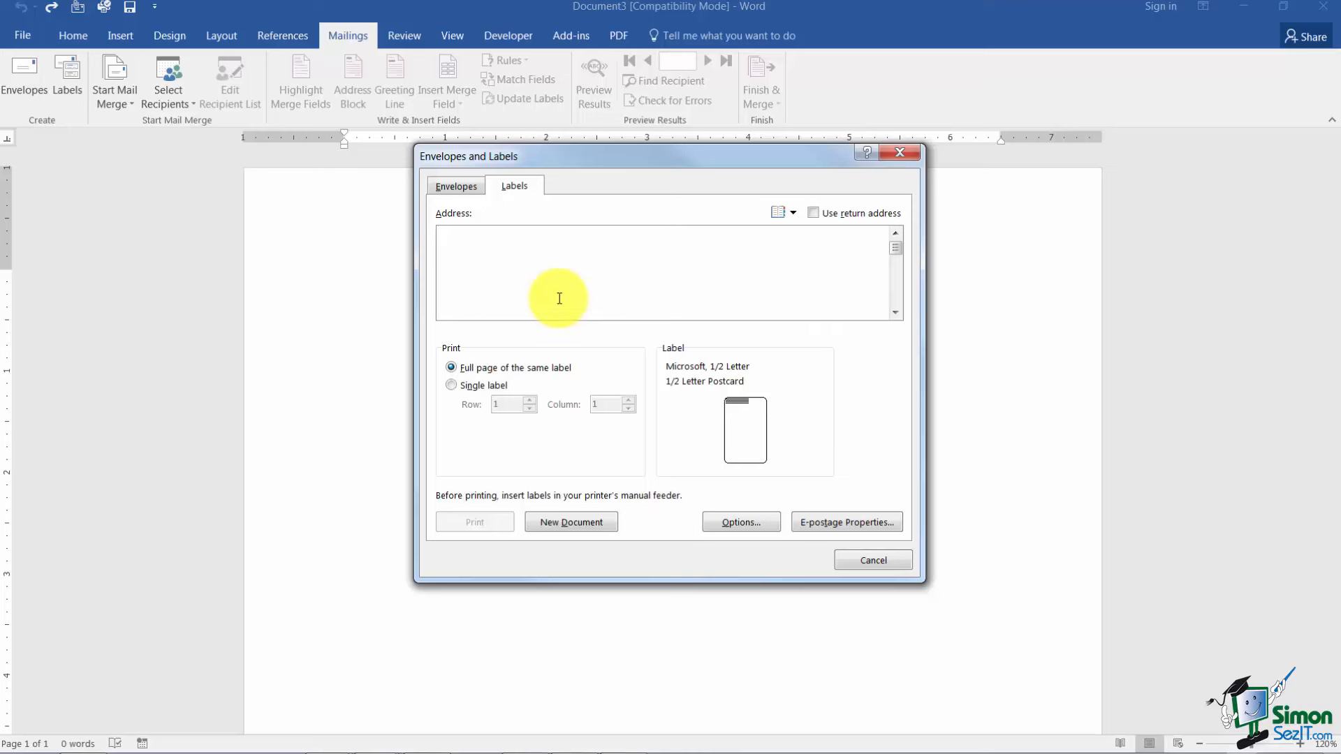
- Enter the address Tom Scott, PO Box 123, Columbus, OH 77458 in the Address box
type("Tom S")
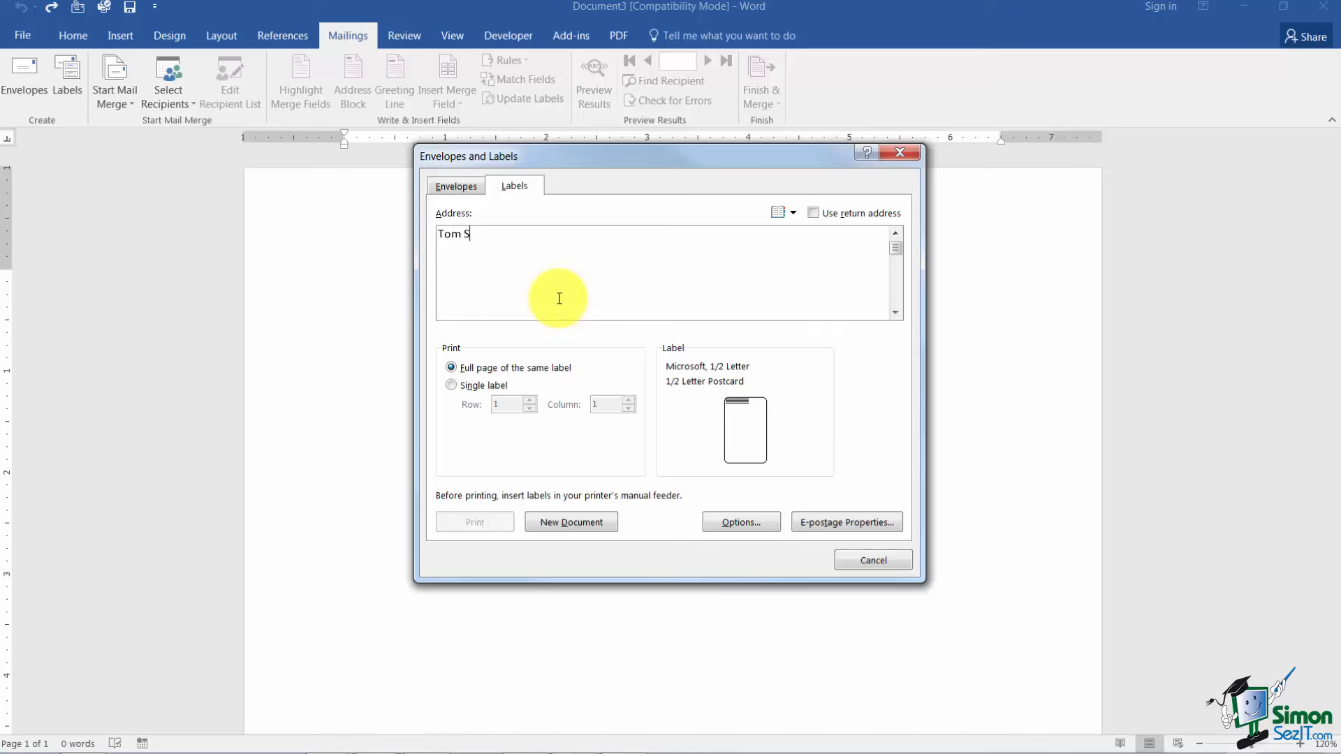
type("cott")
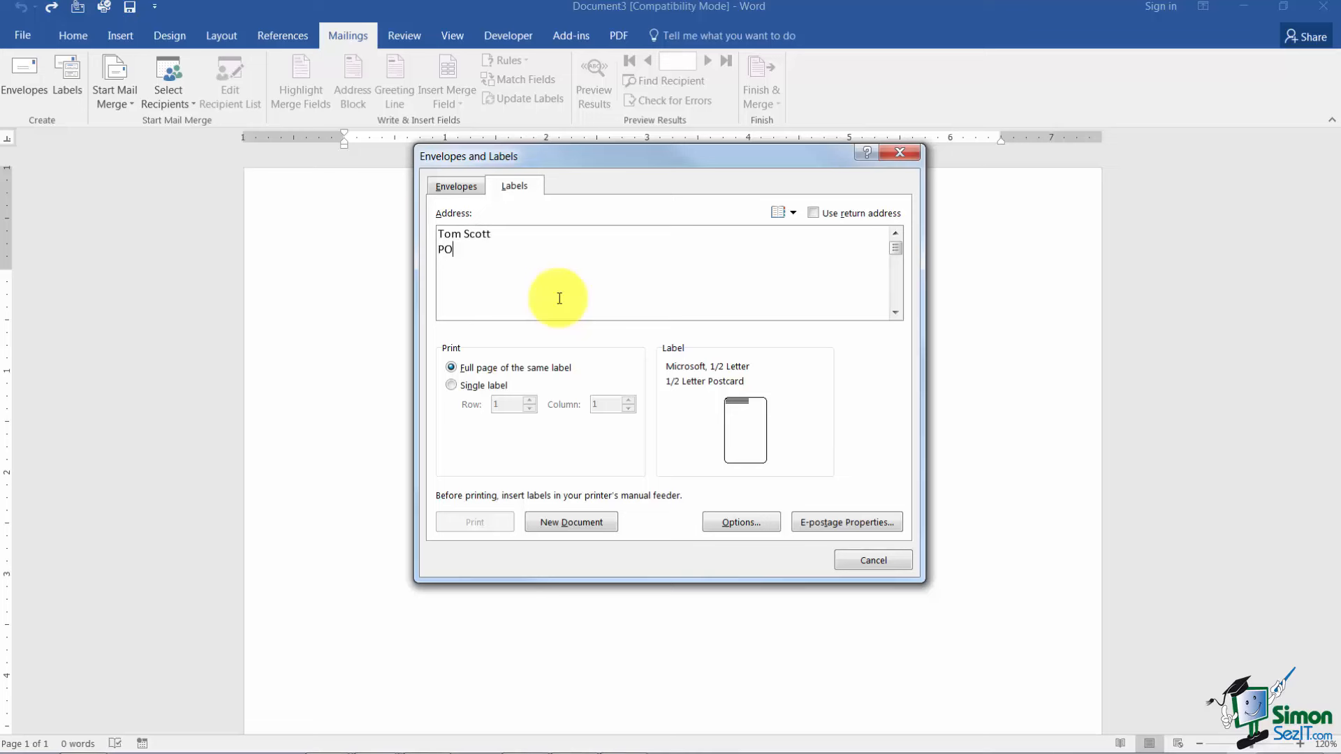
type("Box 123")
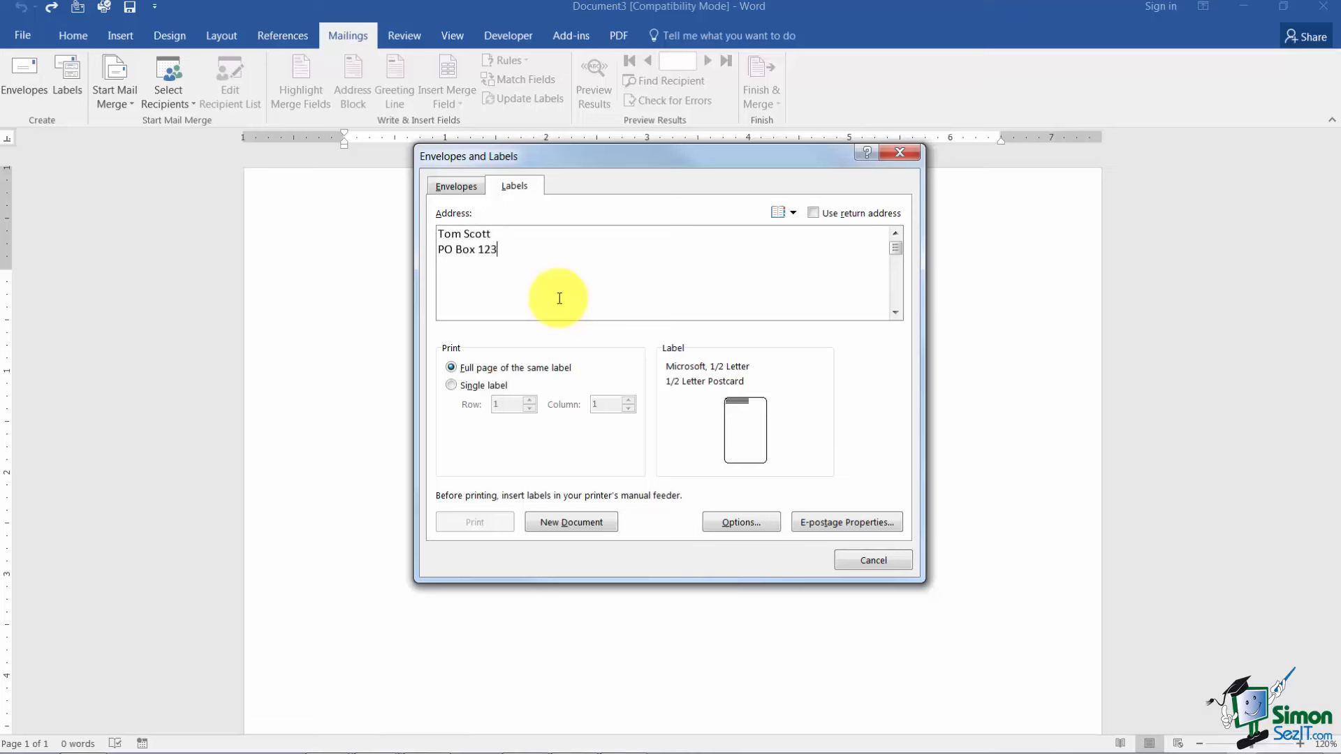
type("Colum")
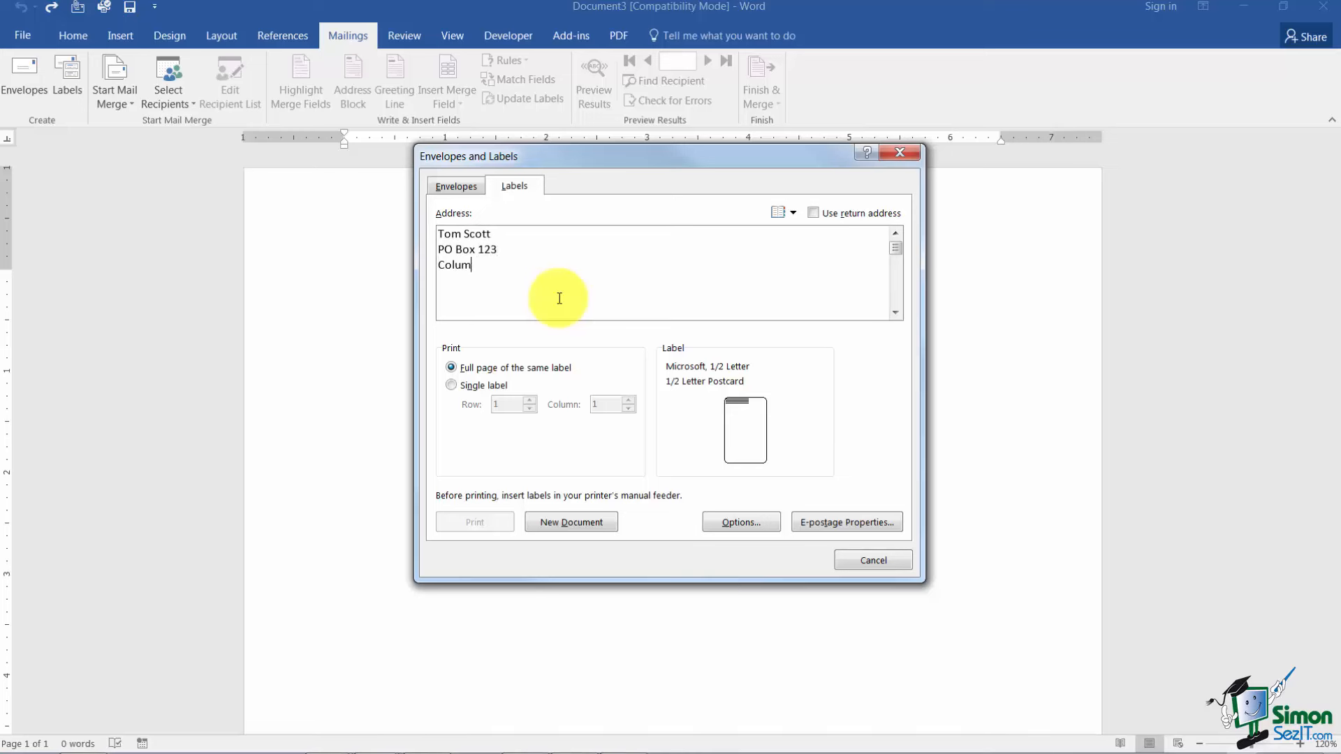
type("bus,")
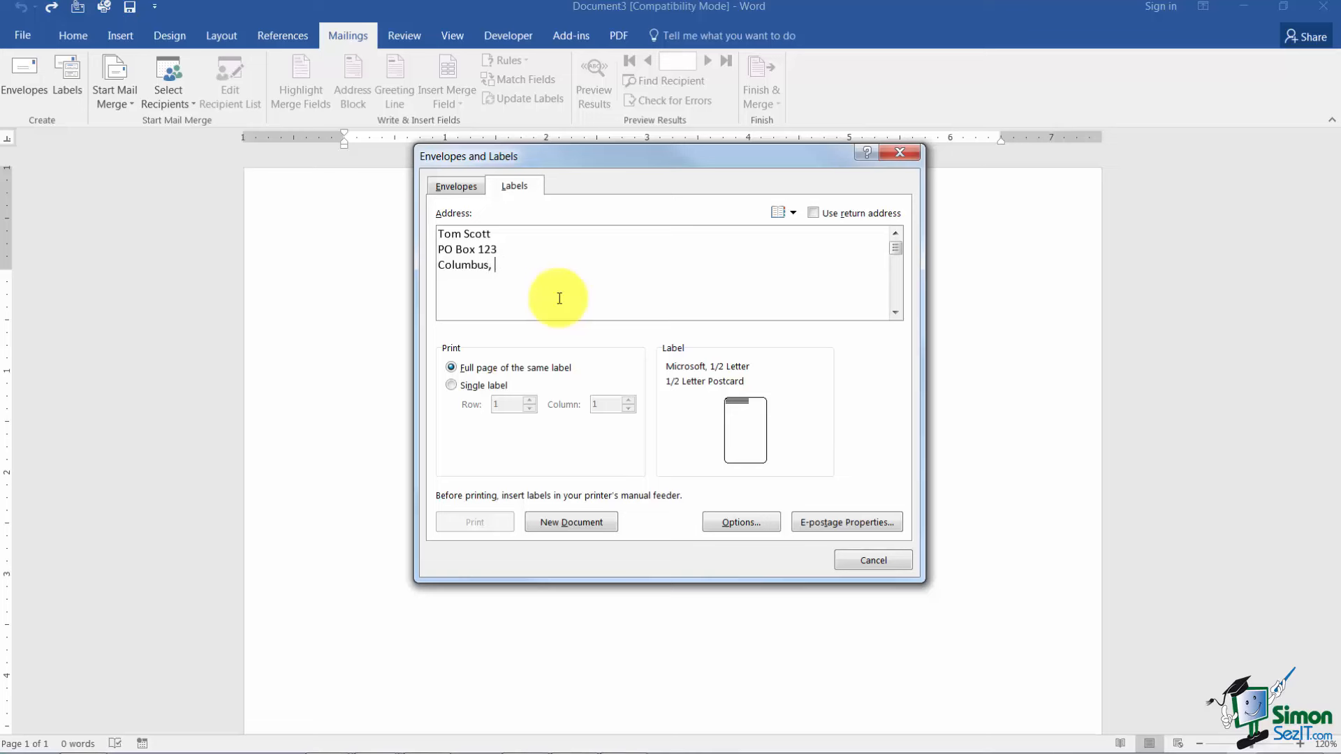
type("OH 774")
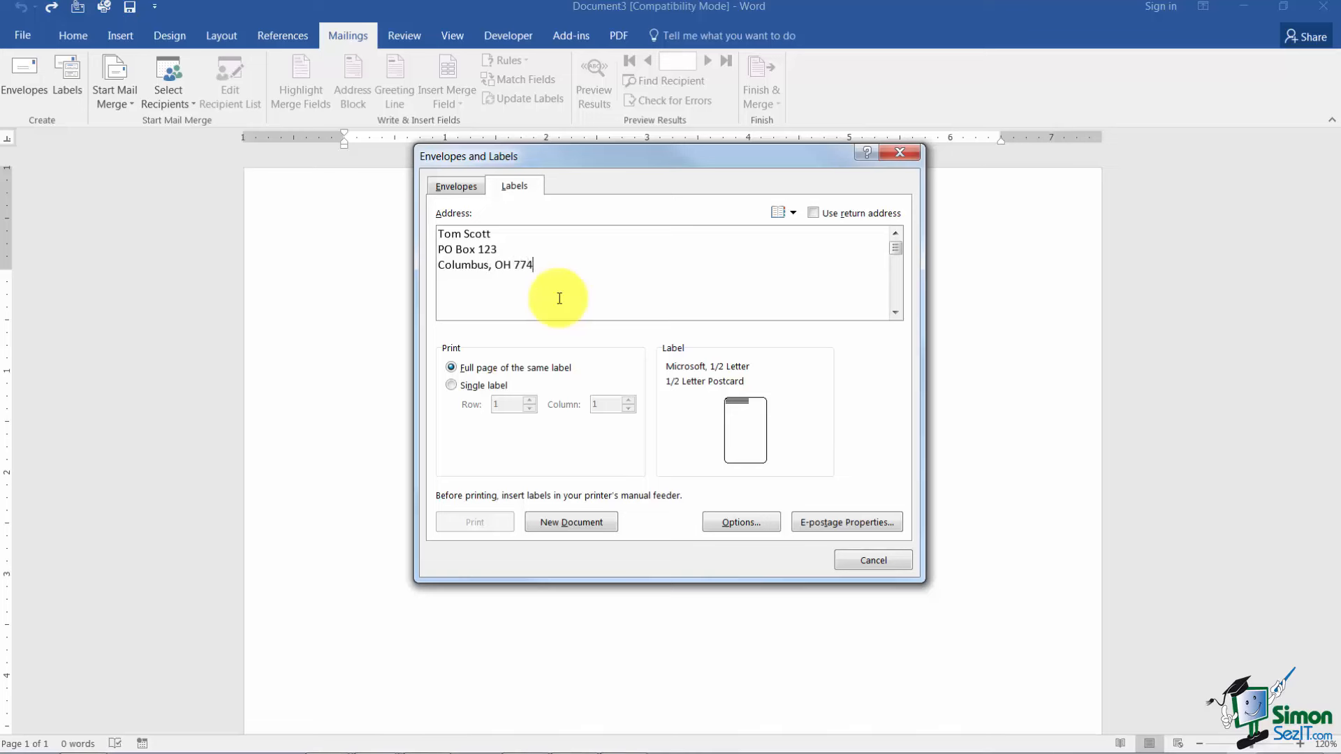
type("58")
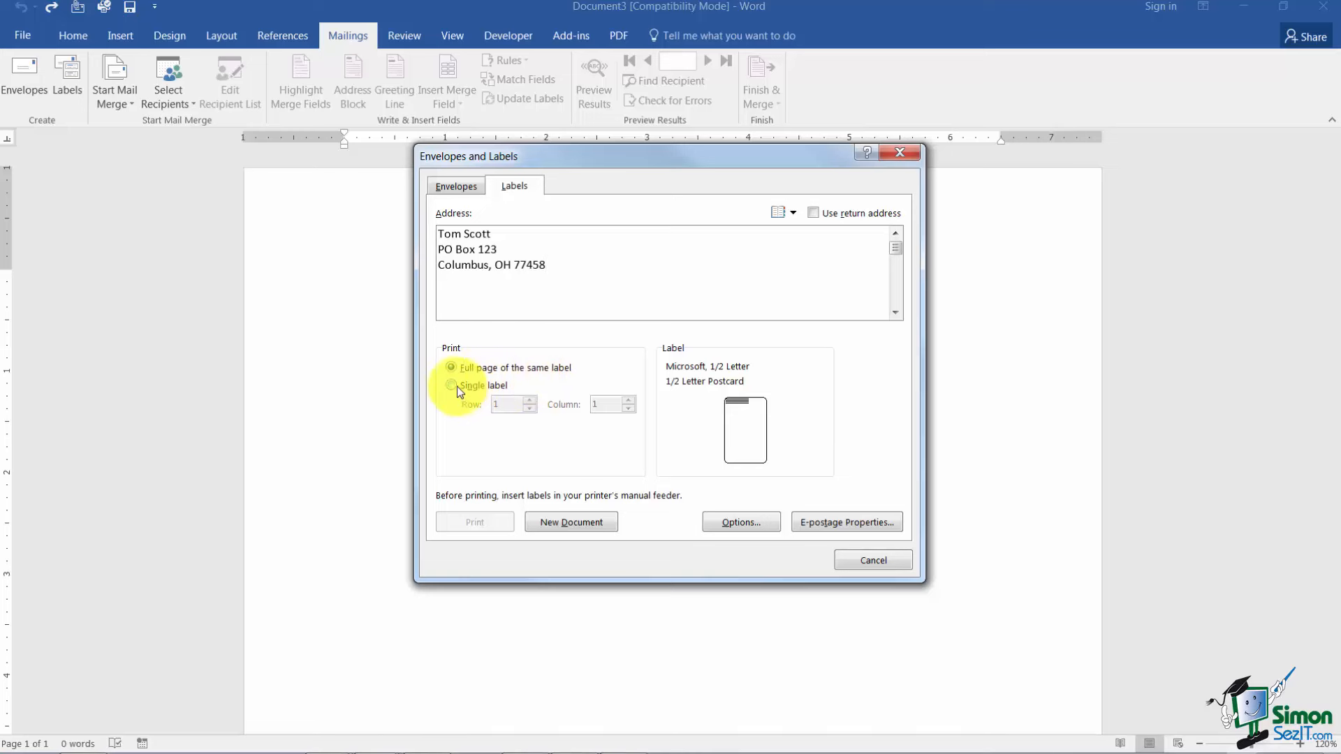
left_click(451, 386)
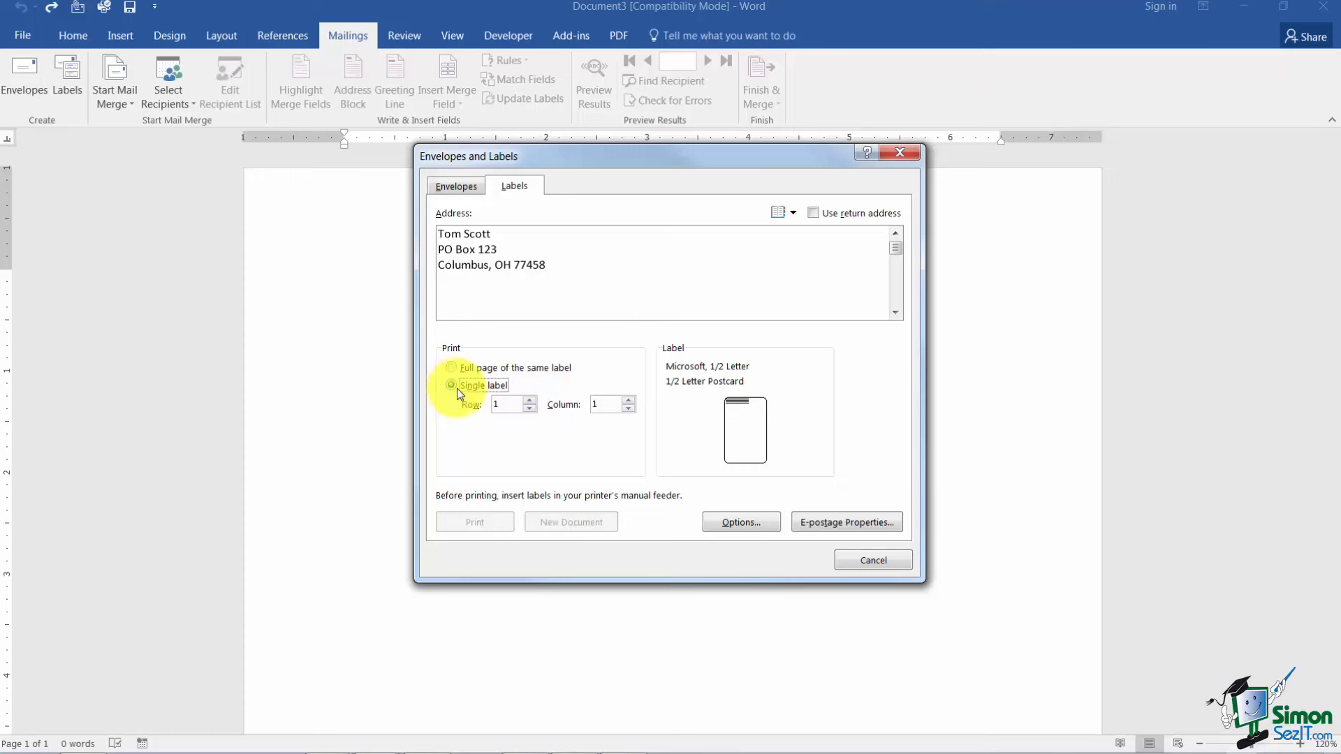
left_click(451, 385)
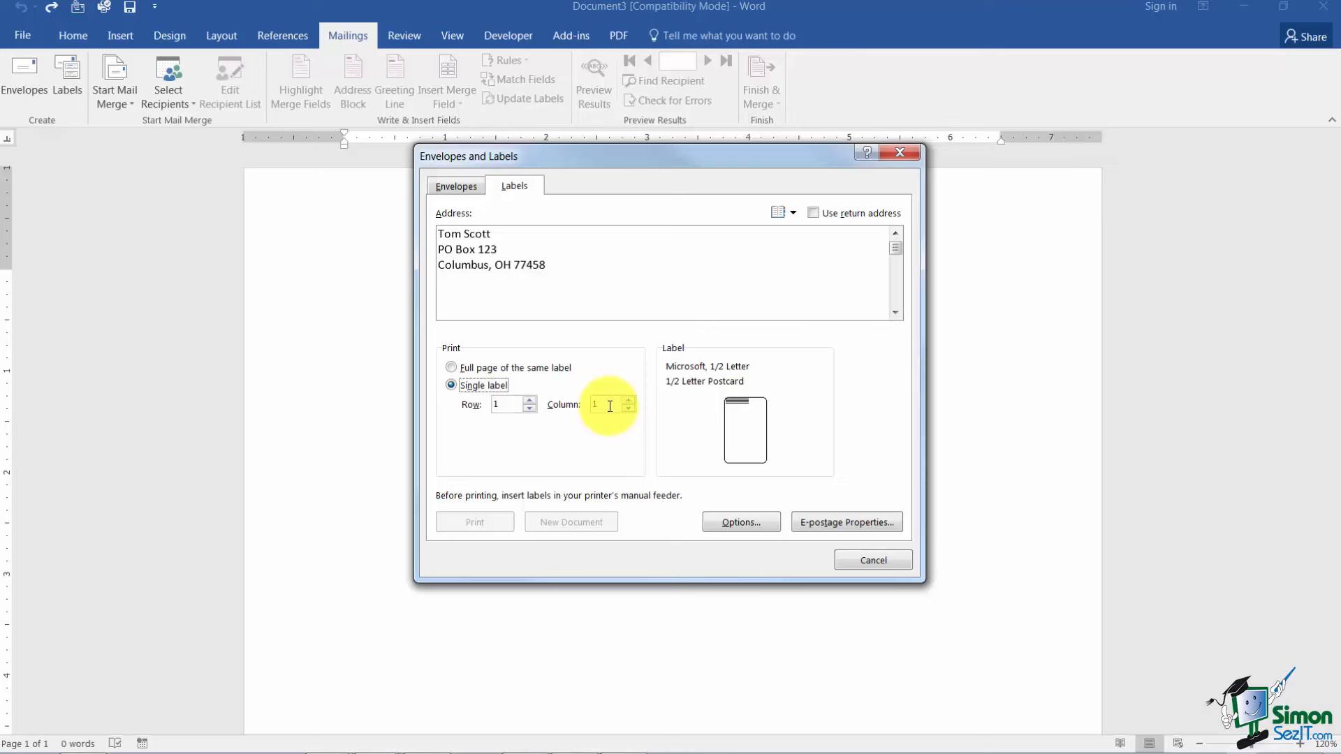
mouse_move(625, 367)
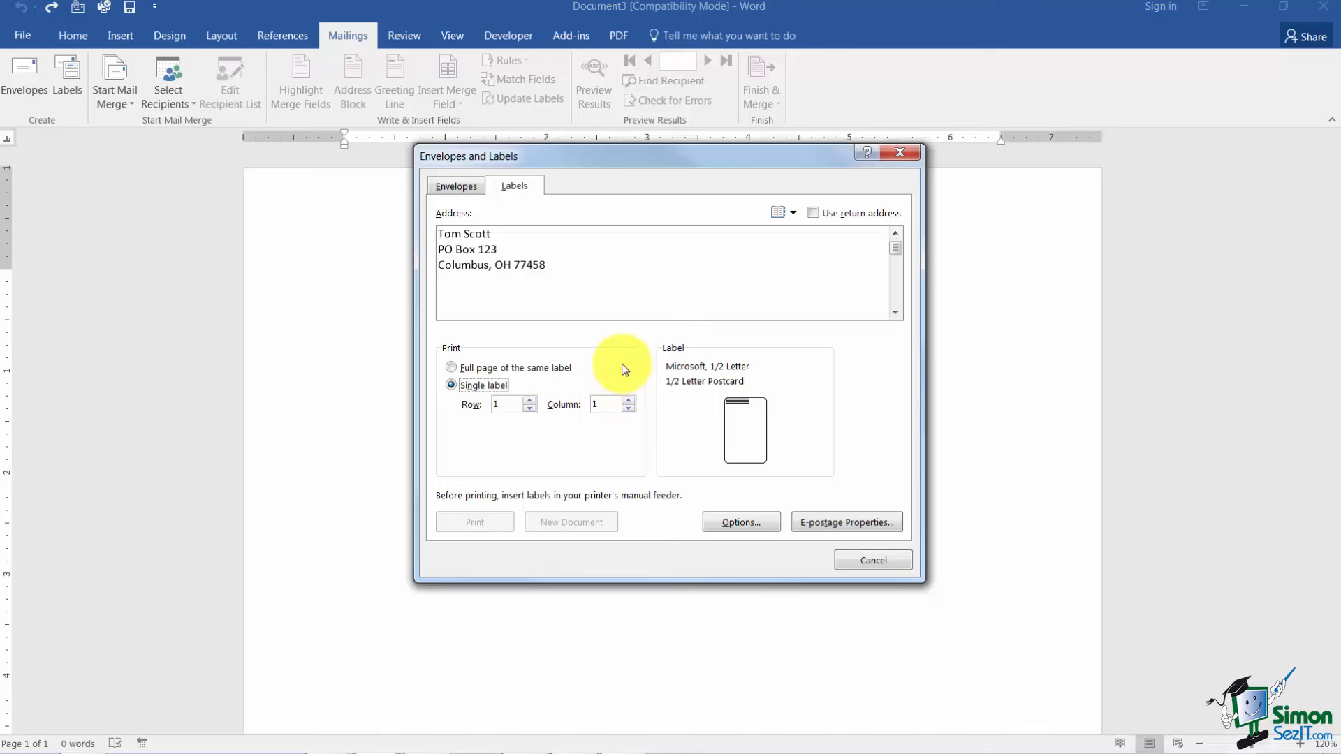
left_click(452, 367)
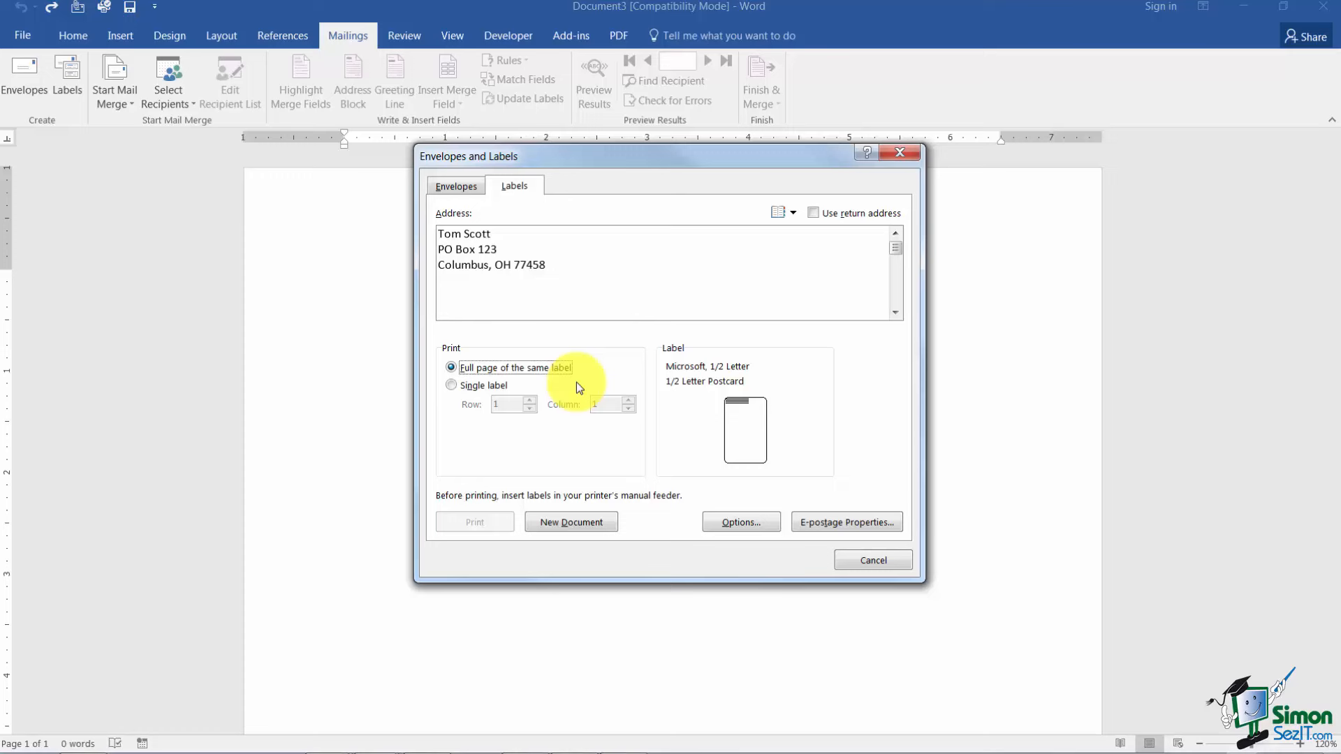
mouse_move(714, 479)
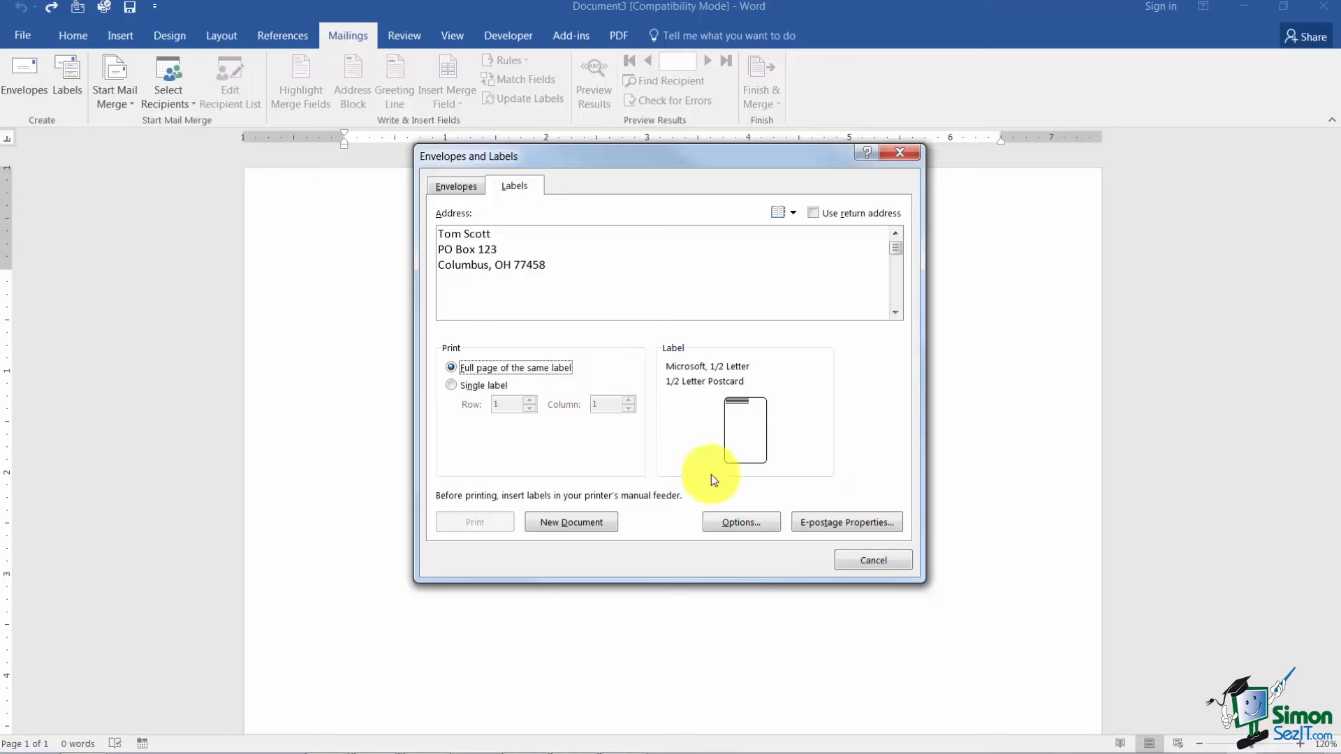
mouse_move(739, 522)
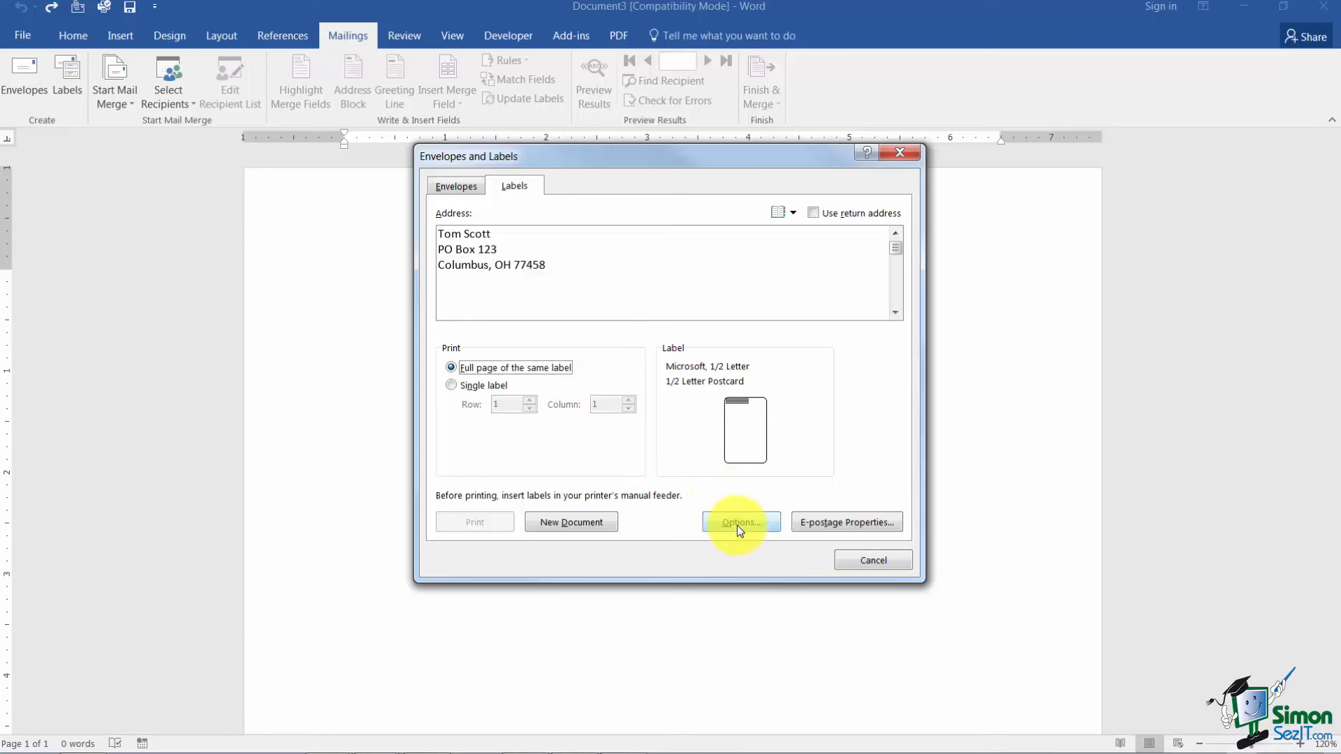
- In Label Options, choose Avery US Letter as the label vendor
left_click(738, 521)
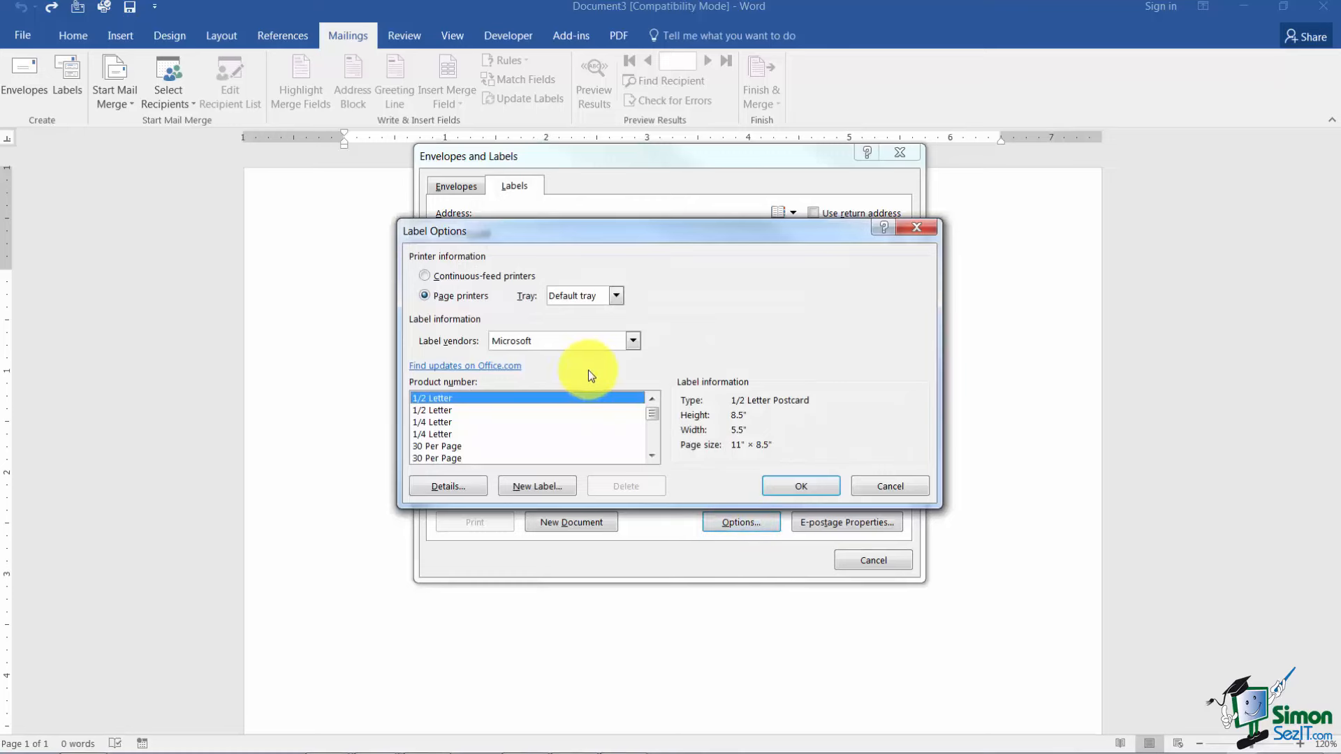
left_click(631, 341)
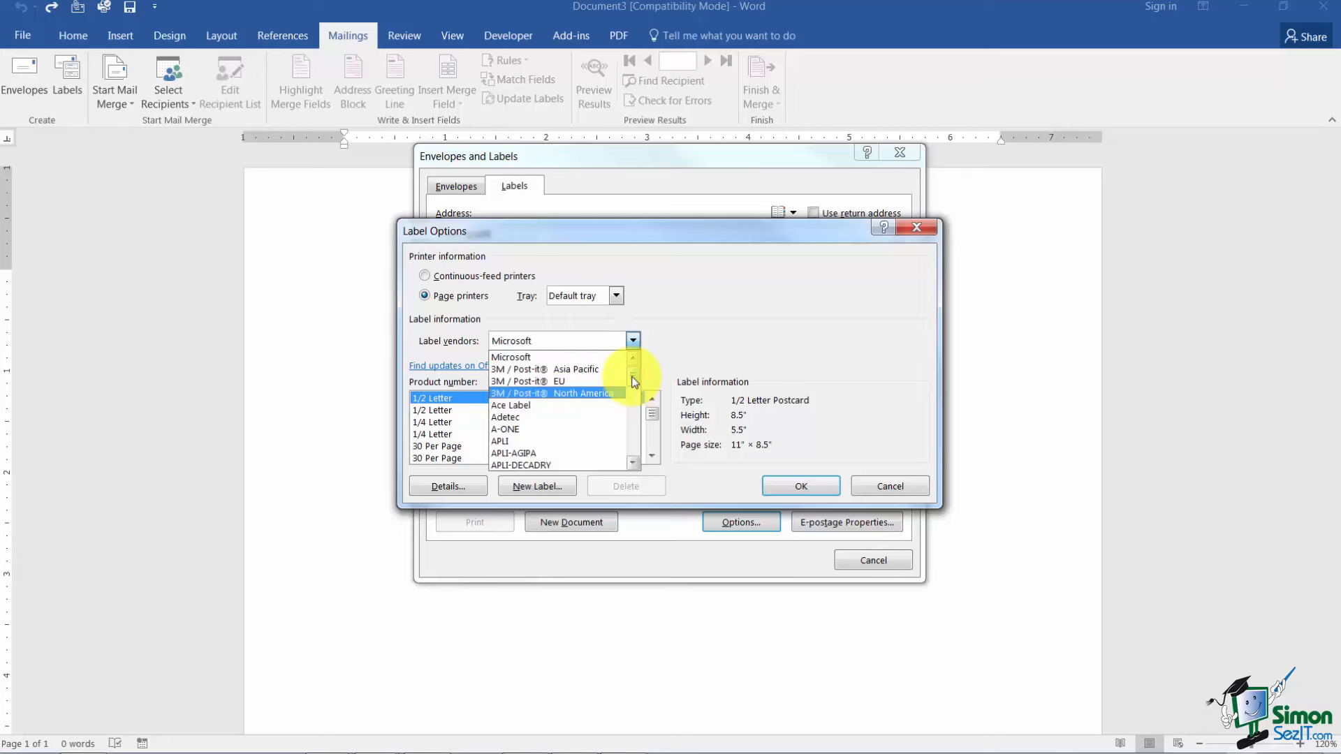
scroll("down", 3)
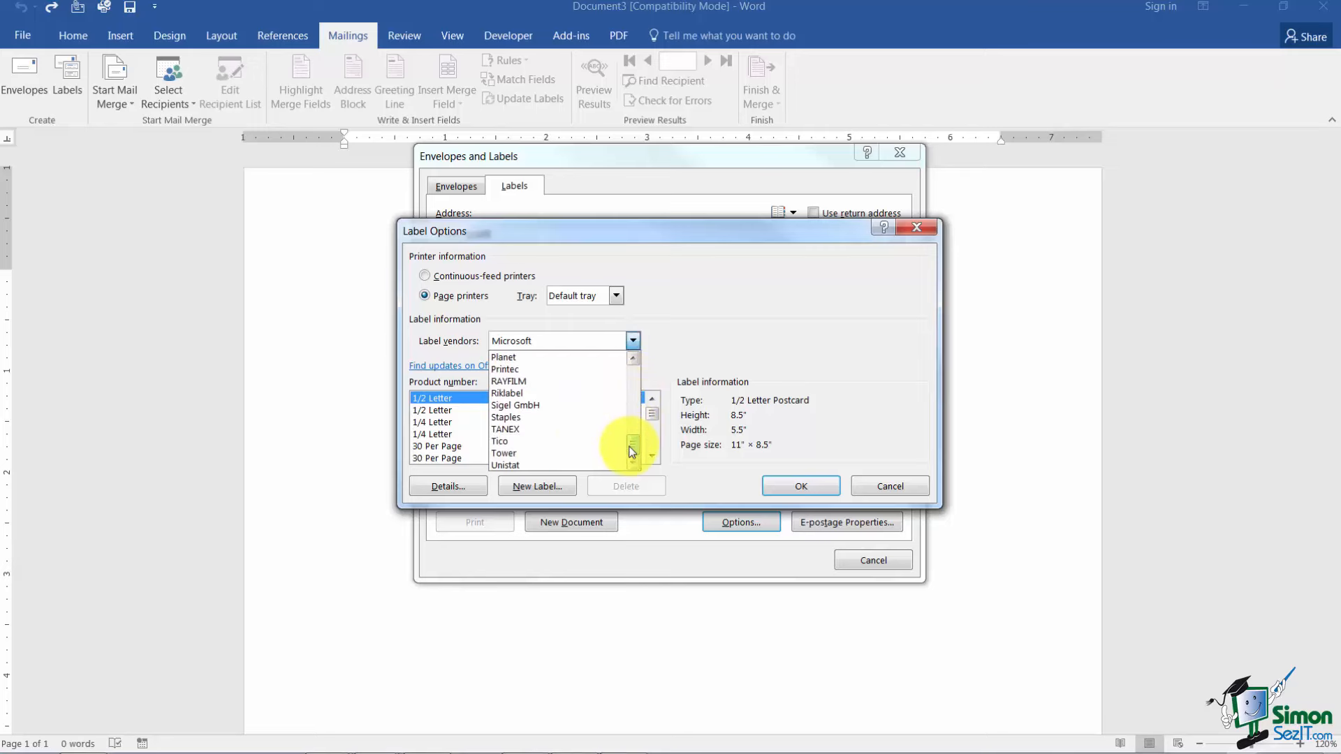
scroll("up", 3)
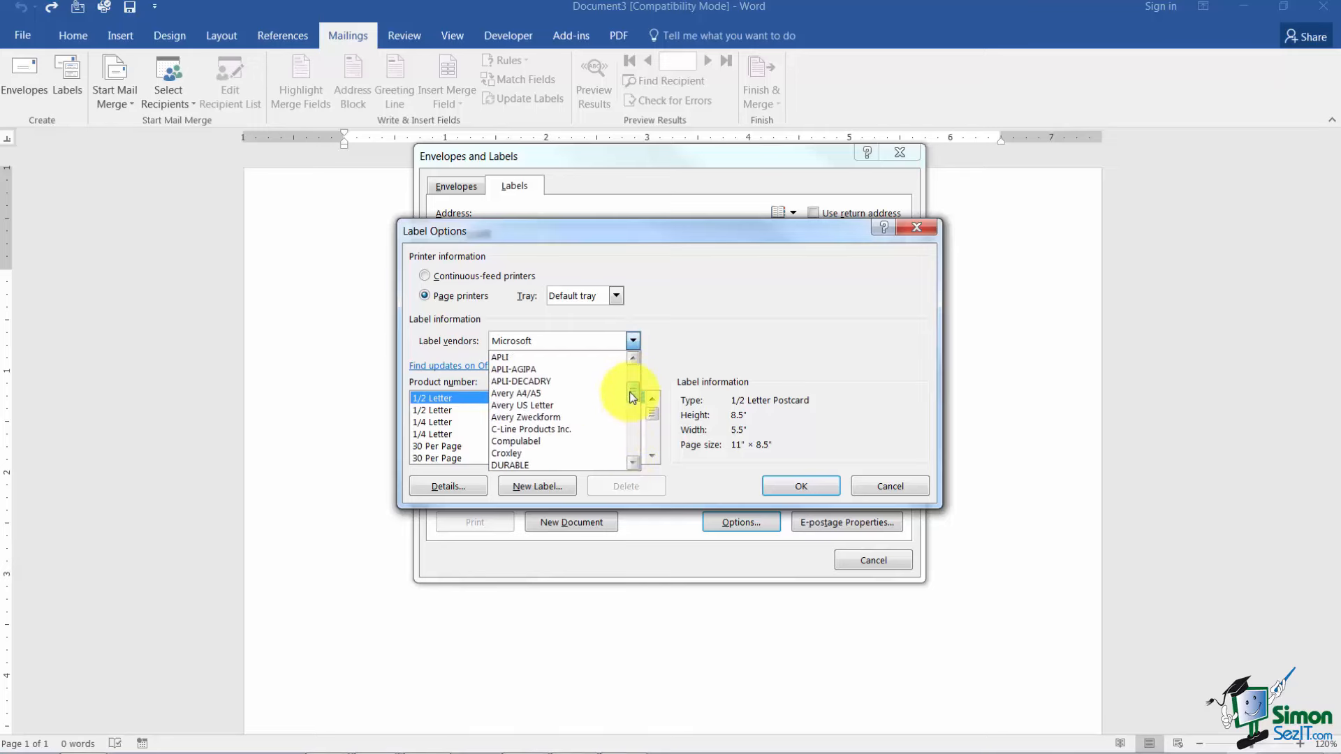
left_click(522, 405)
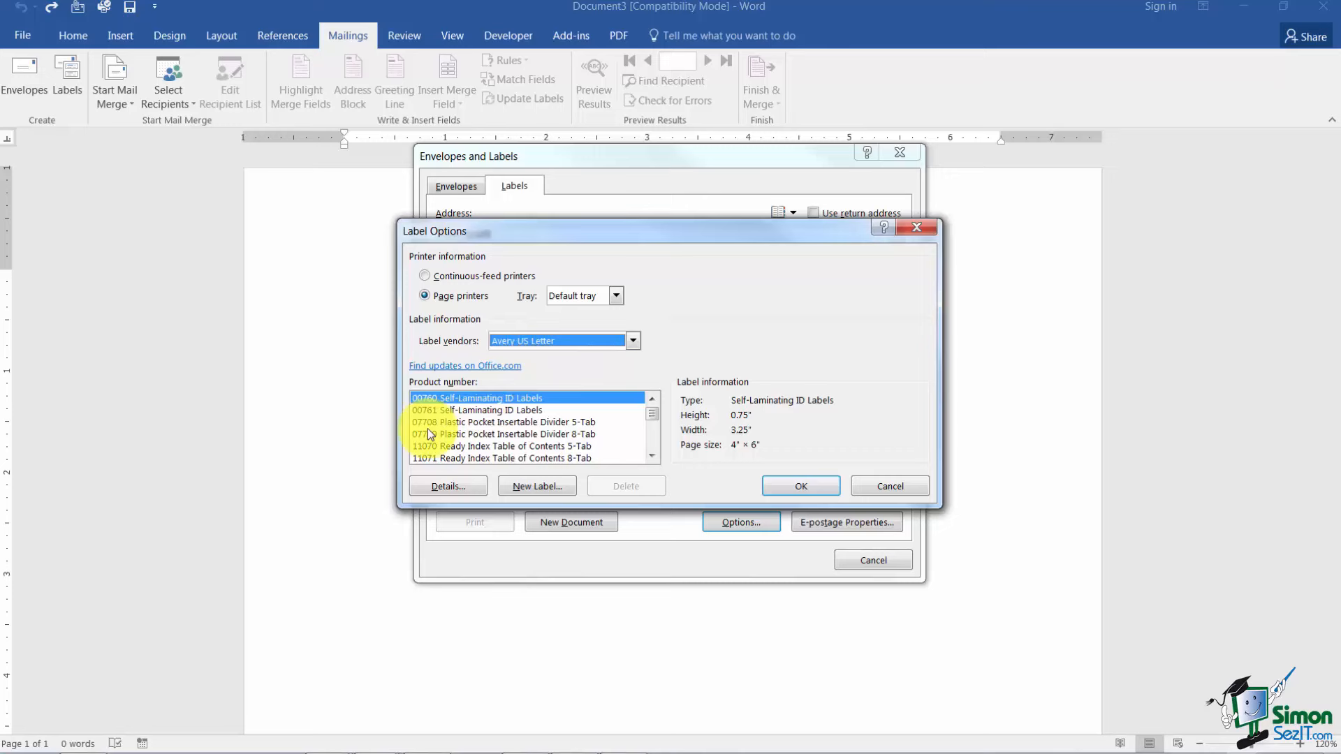
mouse_move(419, 460)
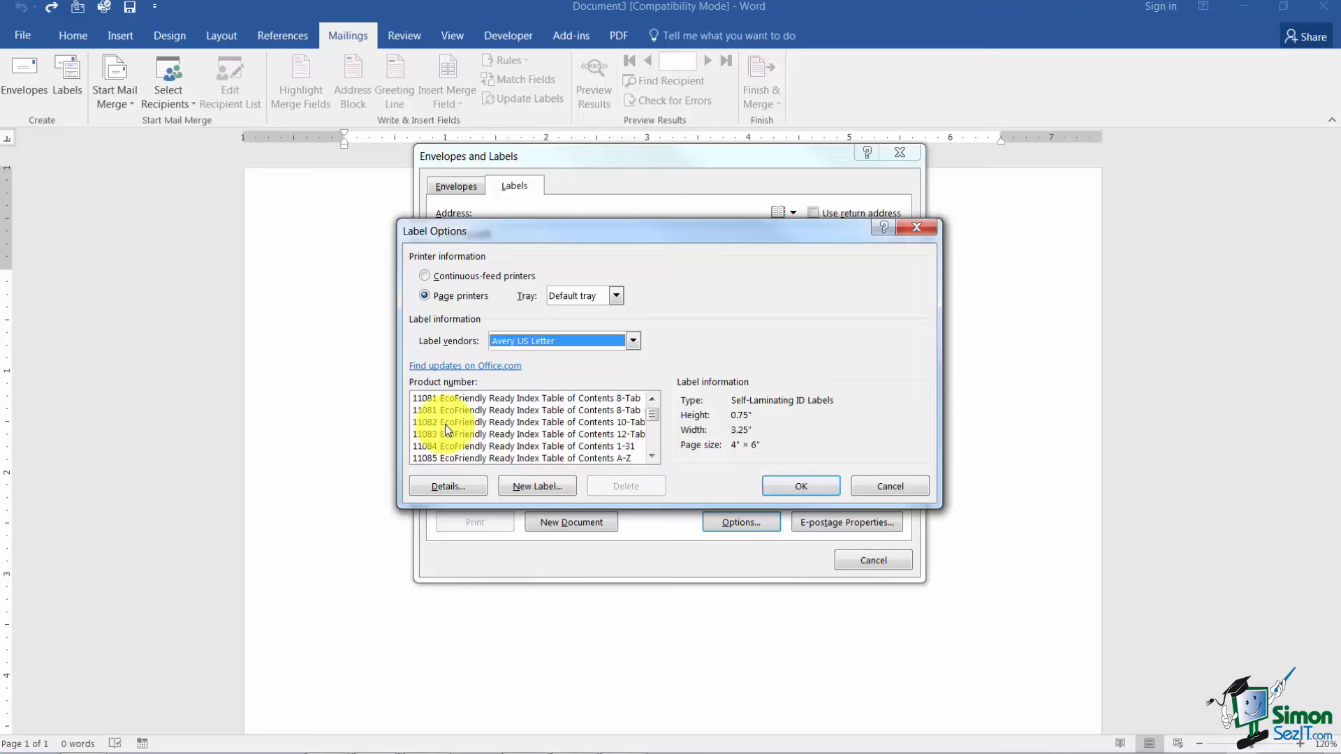
- Select product 8160 Easy Peel Address Labels, the 1" by 2.63" letter-size label
left_click(527, 422)
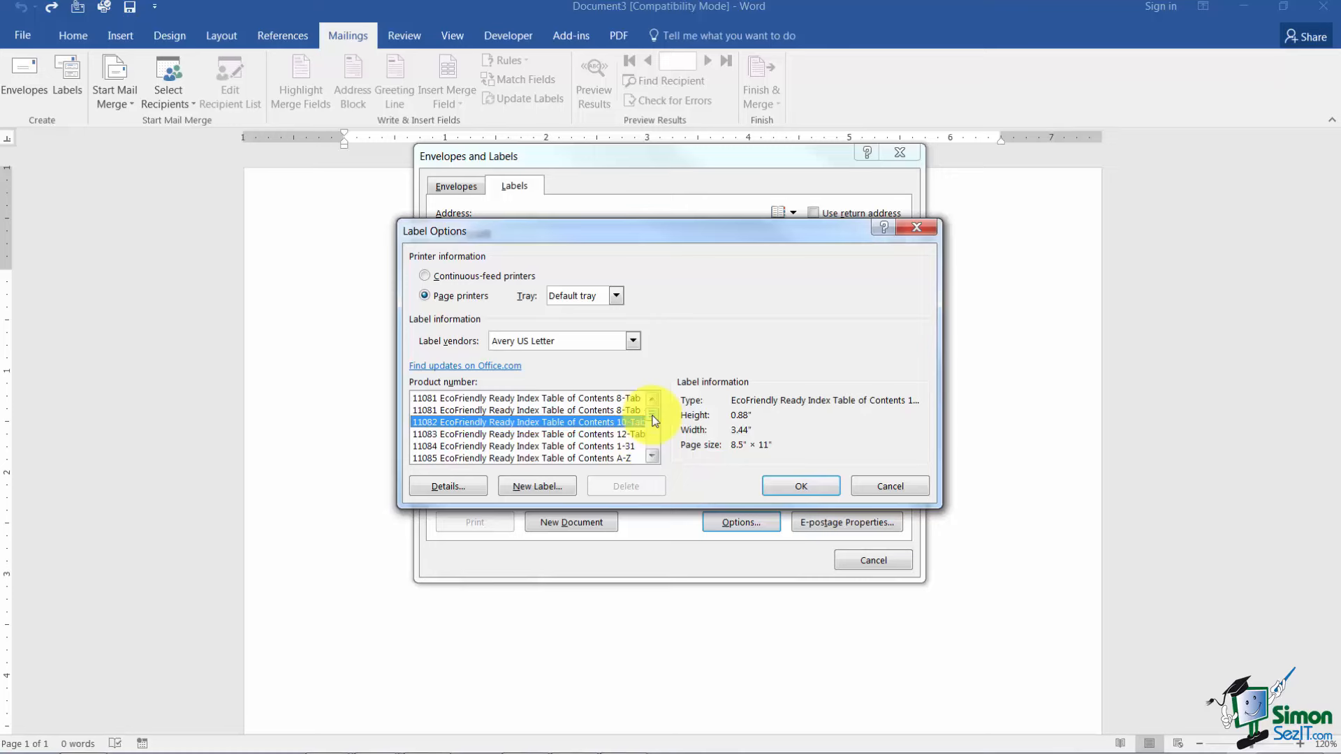
scroll("down", 3)
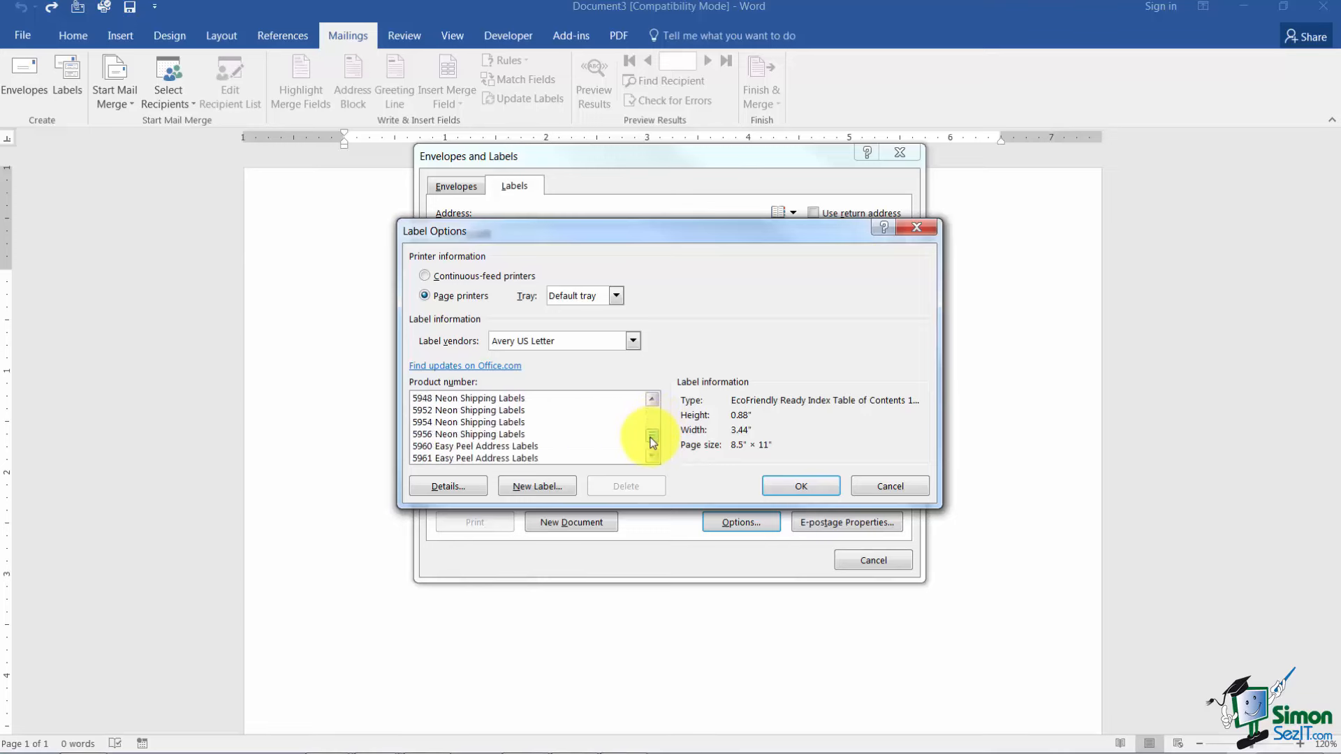
scroll("down", 3)
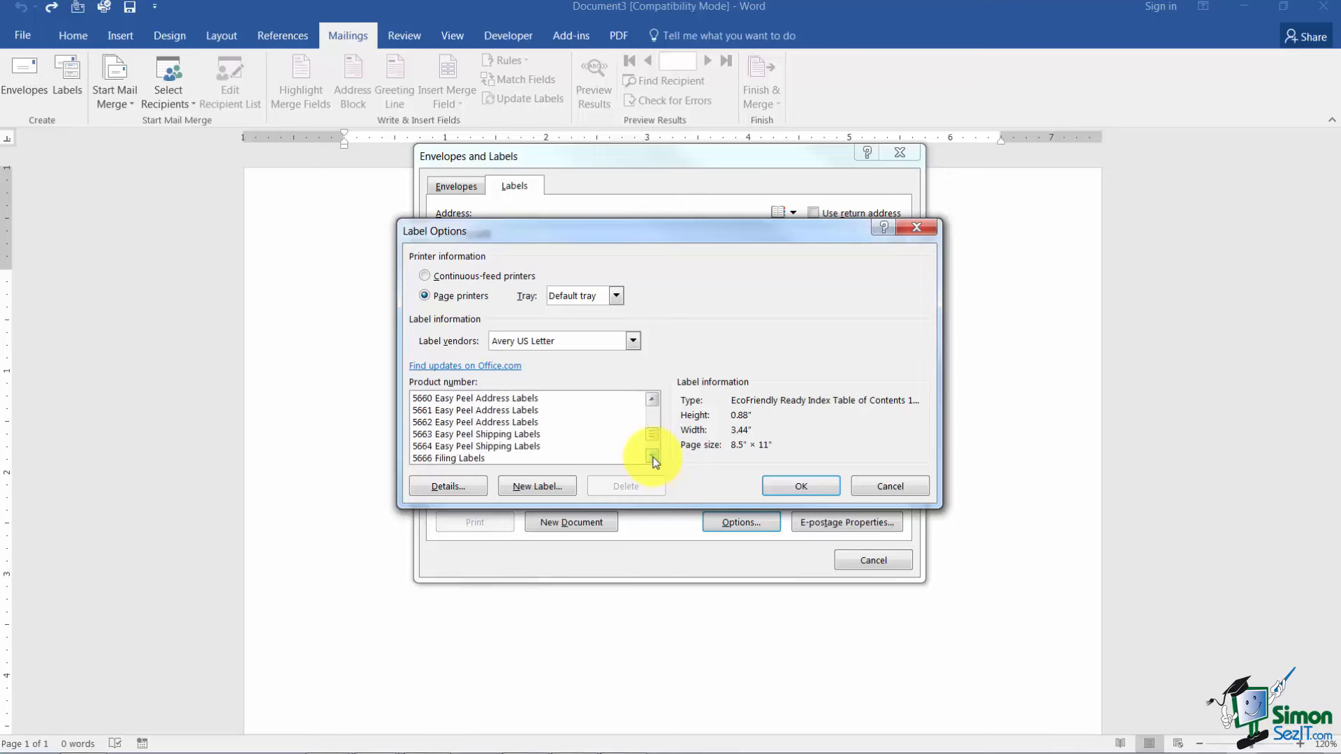
scroll("down", 3)
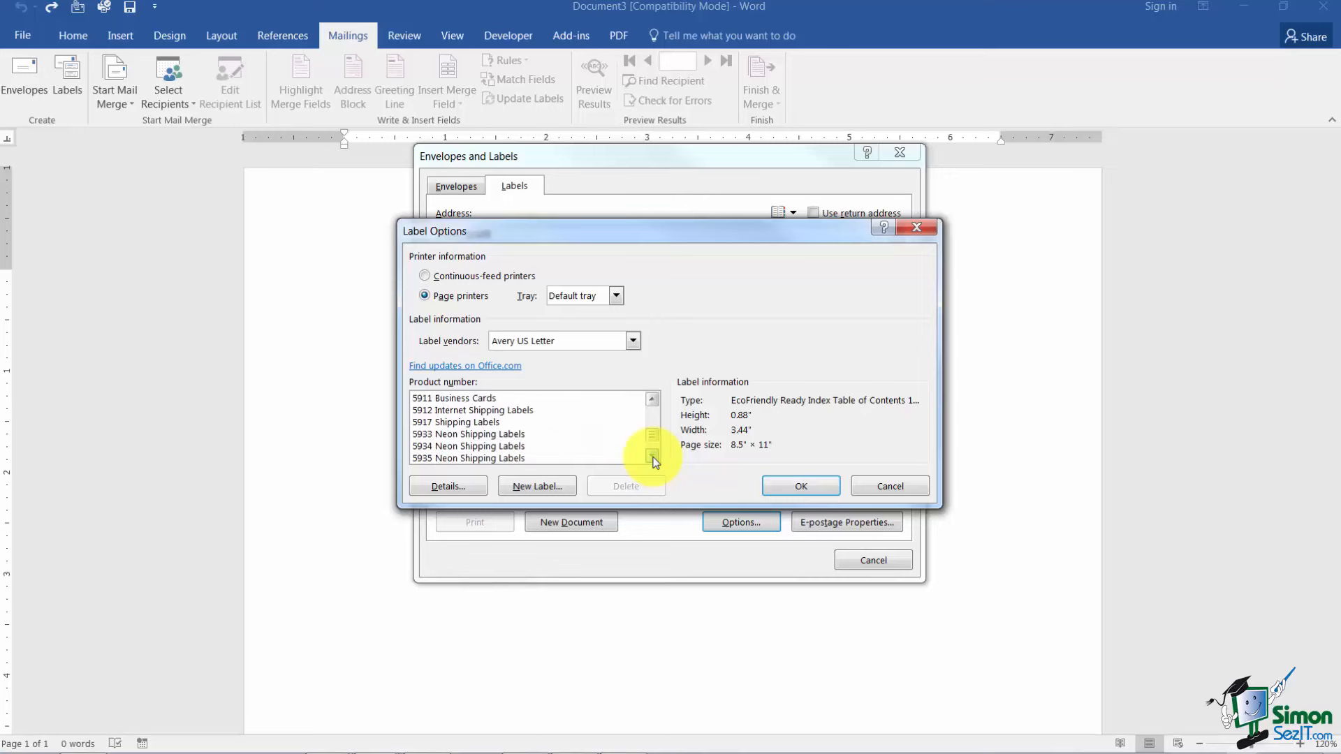
scroll("down", 3)
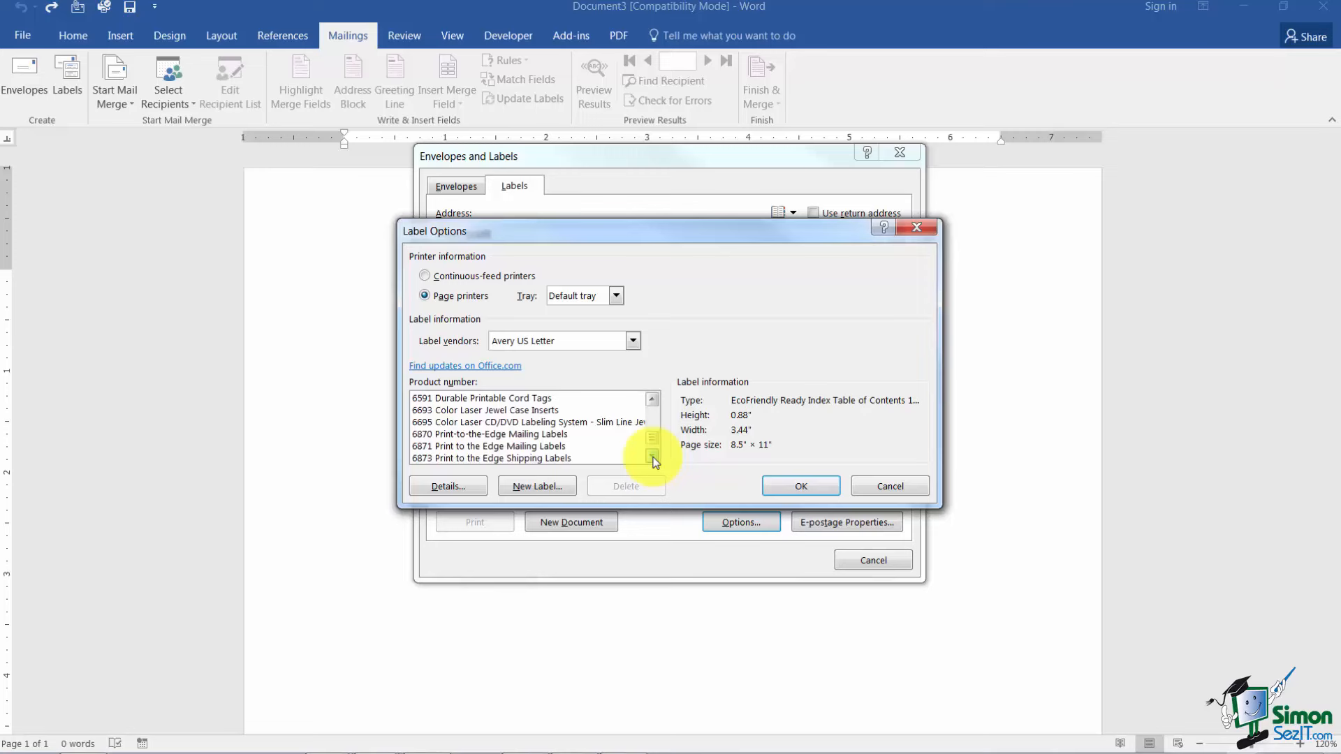
scroll("down", 3)
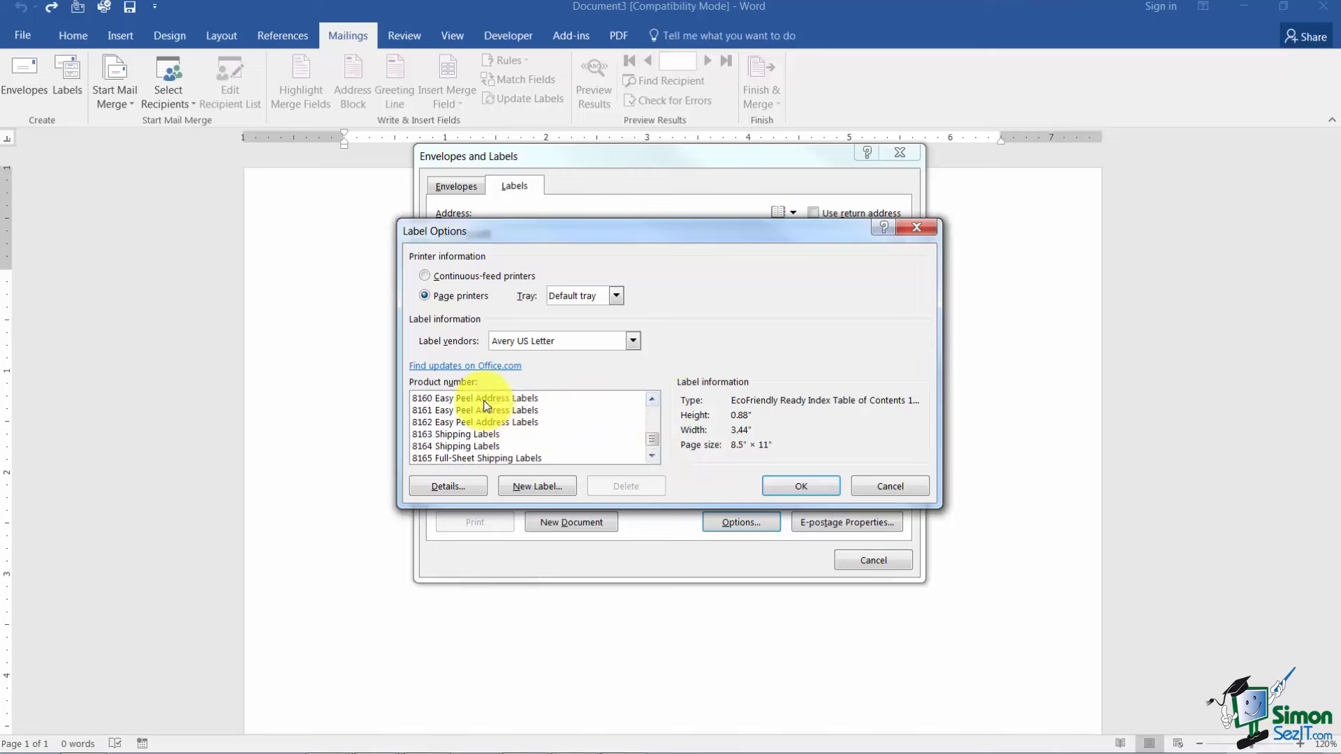
left_click(475, 398)
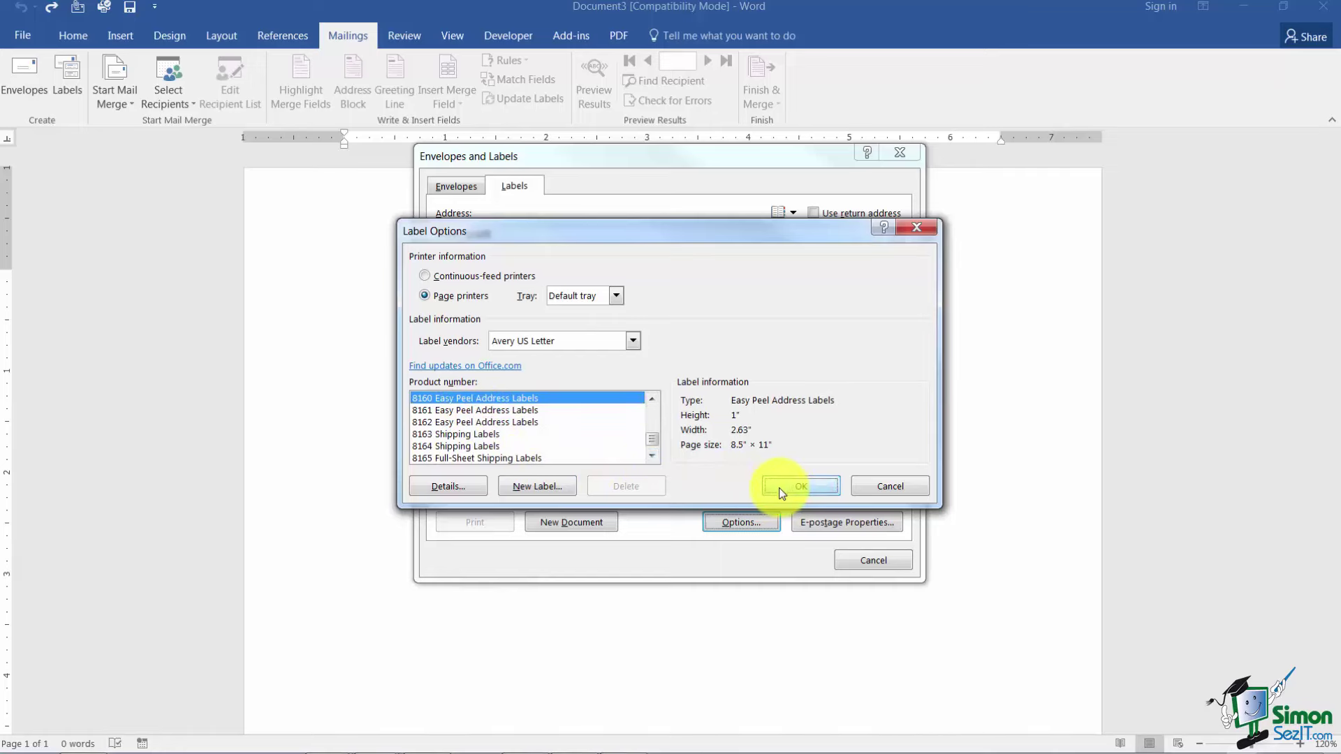
- Confirm the Avery 8160 product and keep Full page of the same label selected
left_click(799, 486)
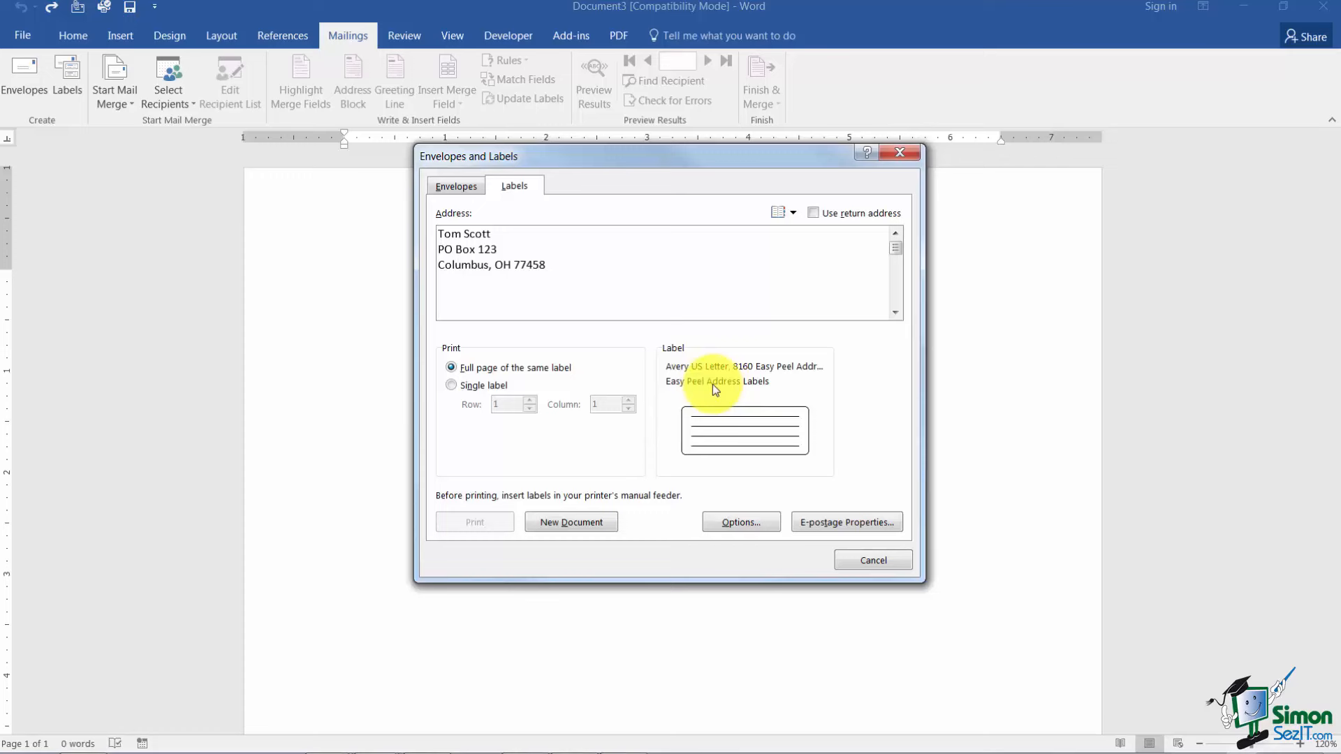
left_click(451, 367)
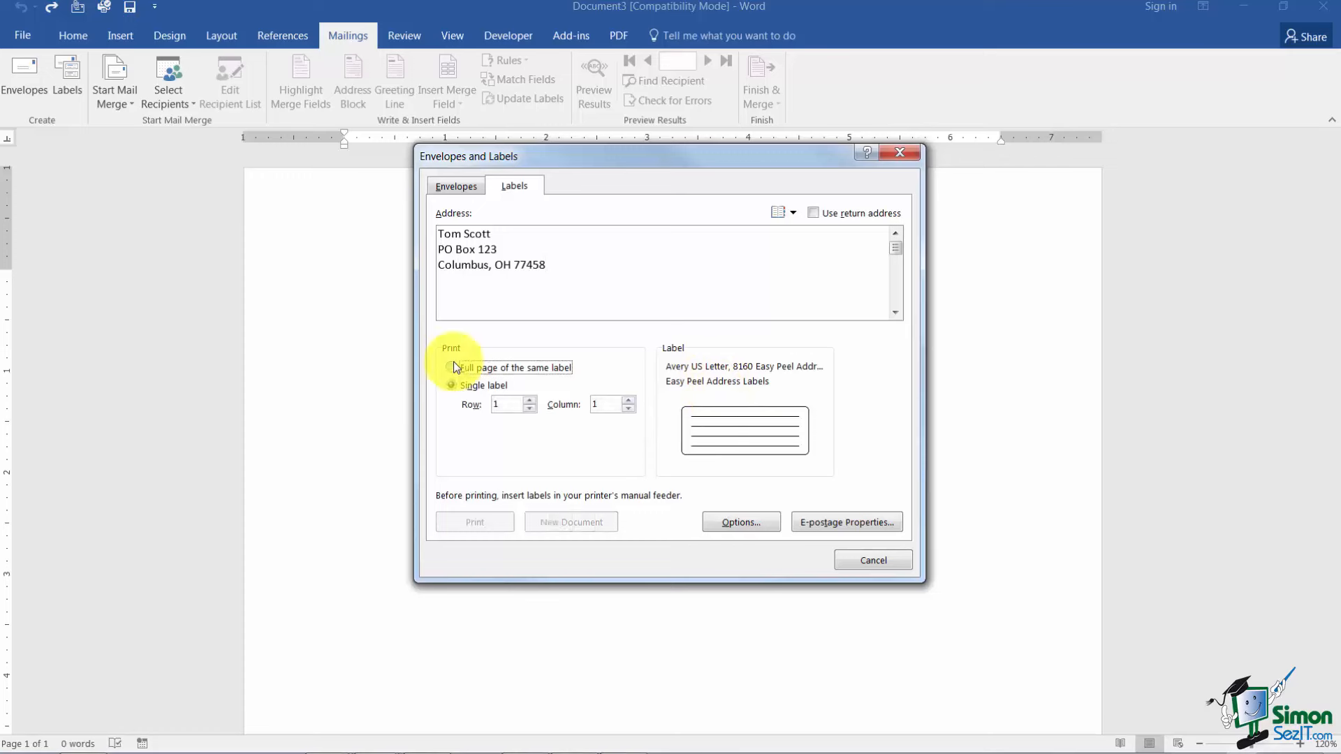
left_click(451, 367)
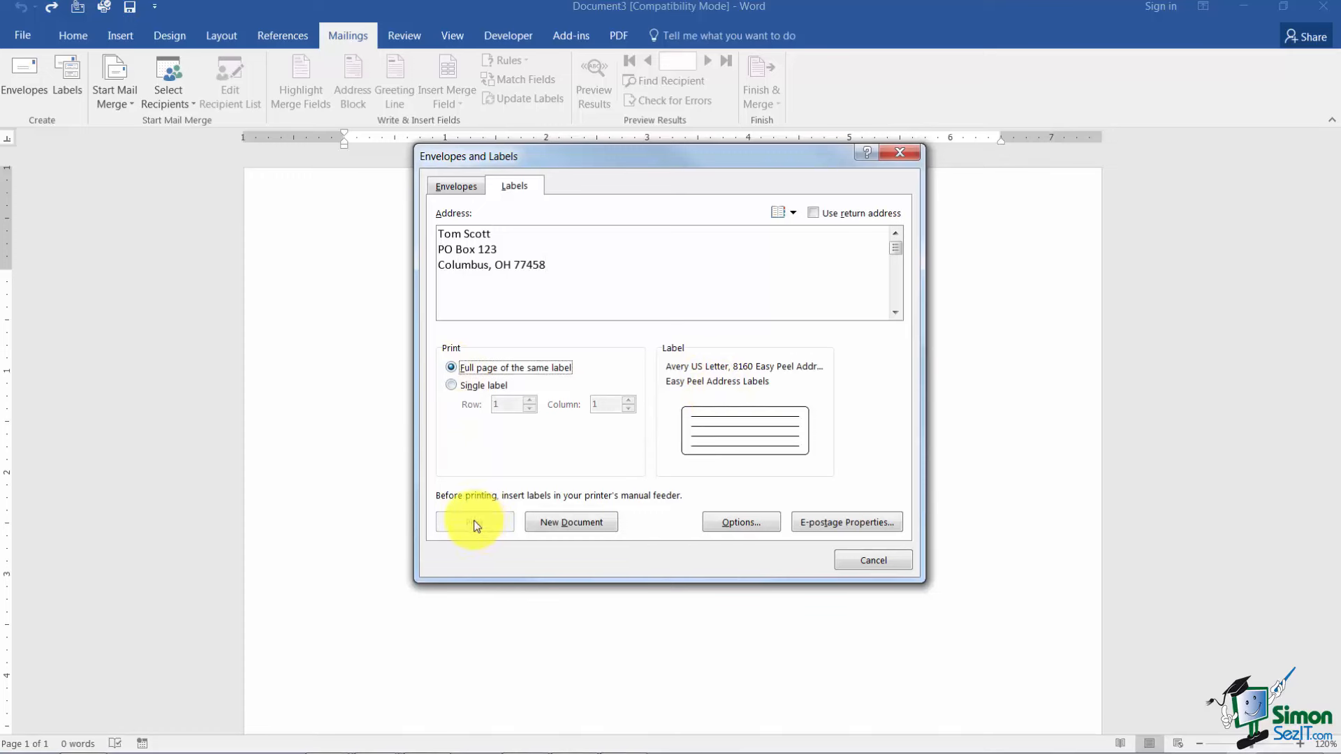
mouse_move(571, 521)
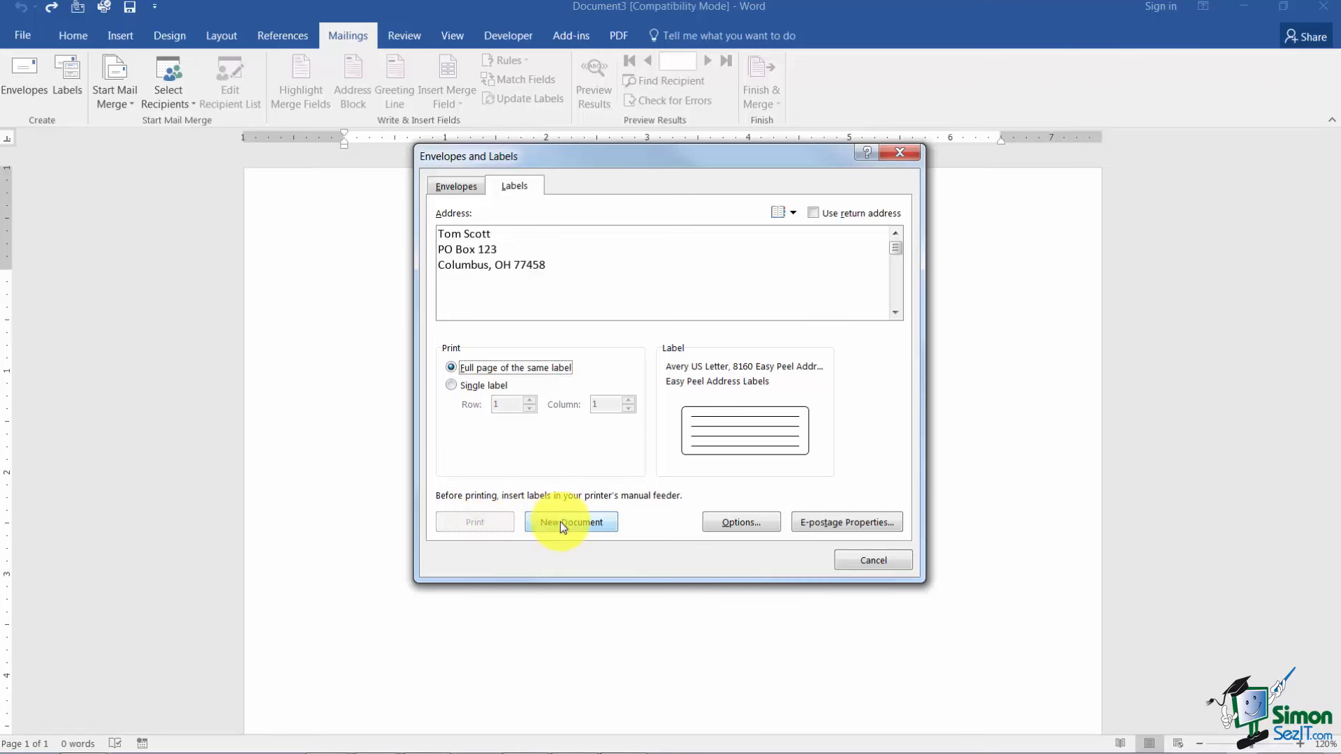
- Generate a new document filled with the repeated Tom Scott address labels
left_click(571, 521)
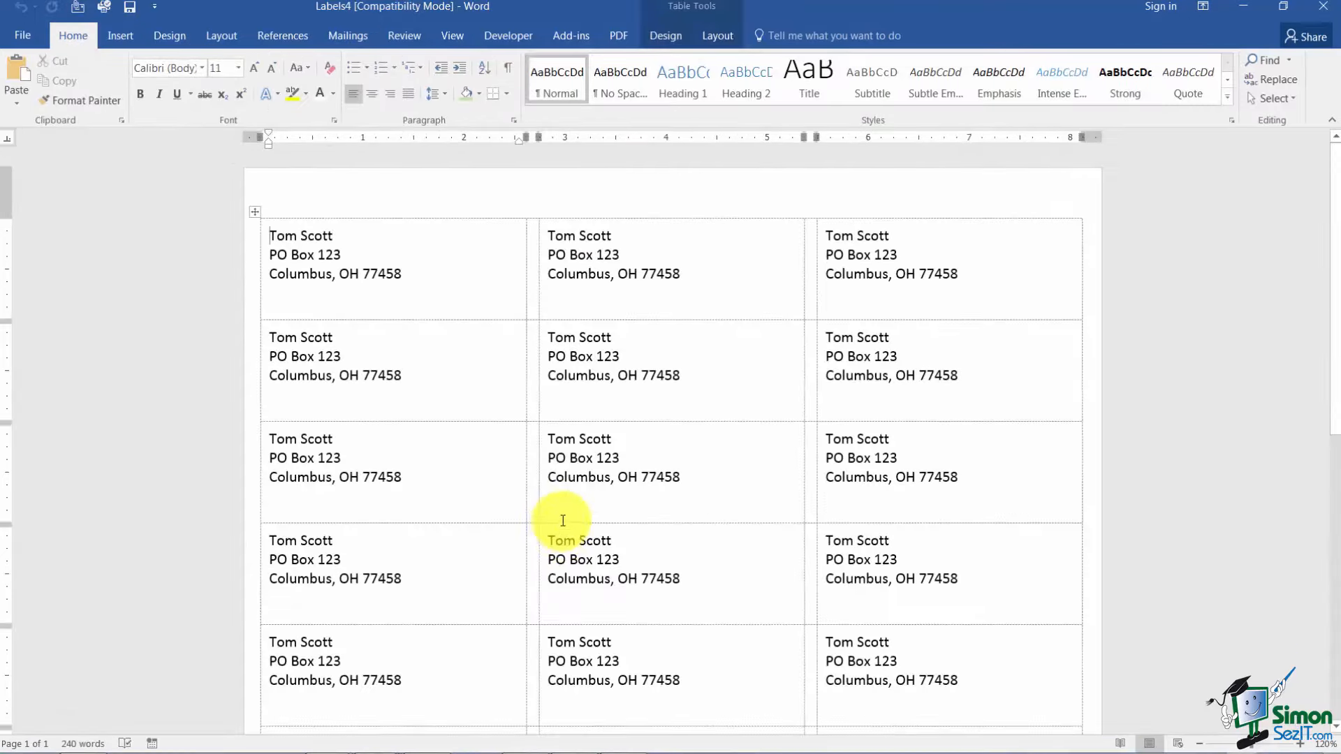
mouse_move(778, 314)
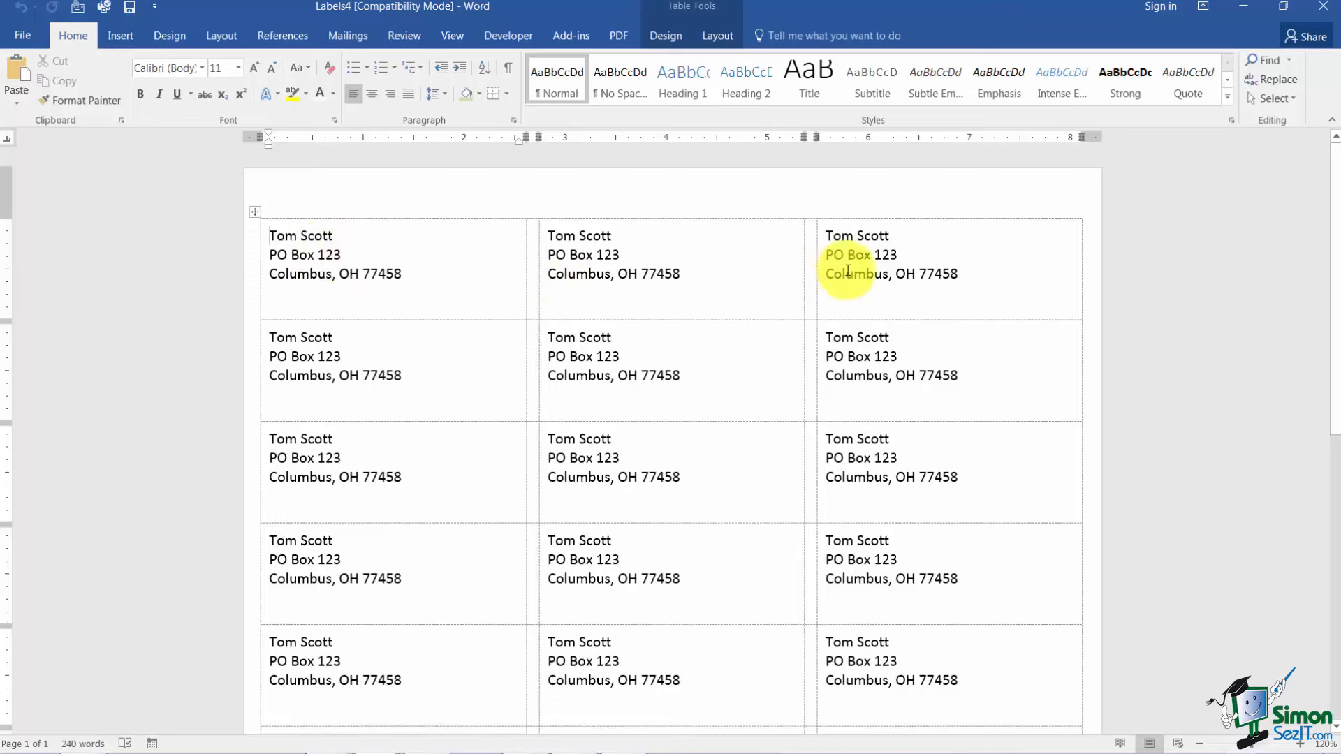
mouse_move(890, 493)
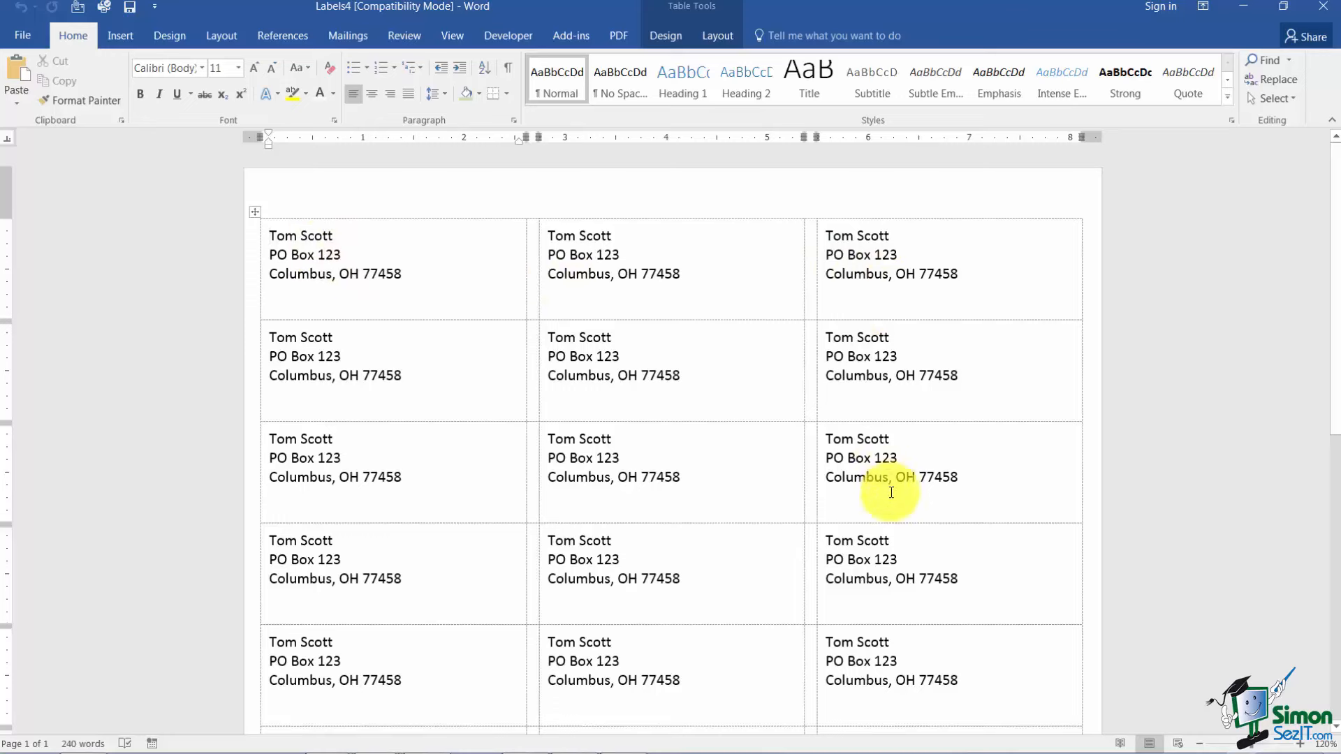
mouse_move(860, 492)
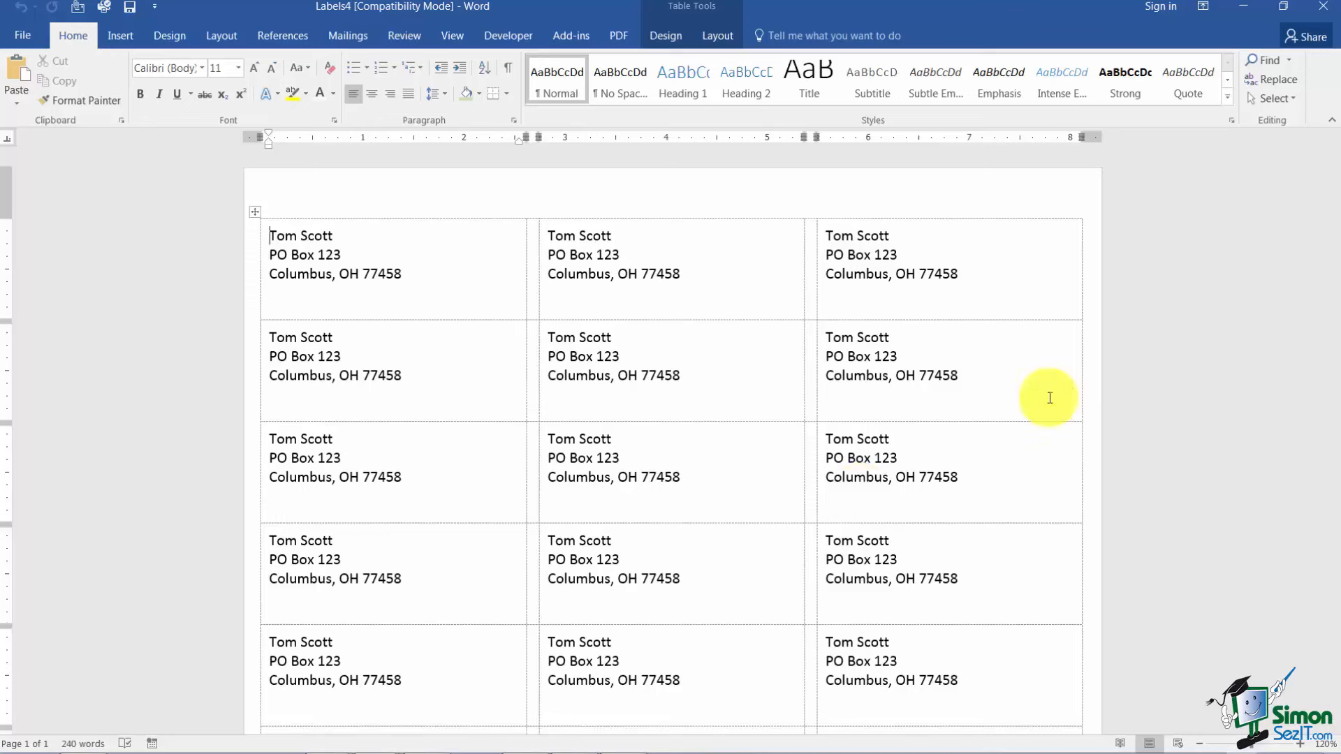
mouse_move(1035, 399)
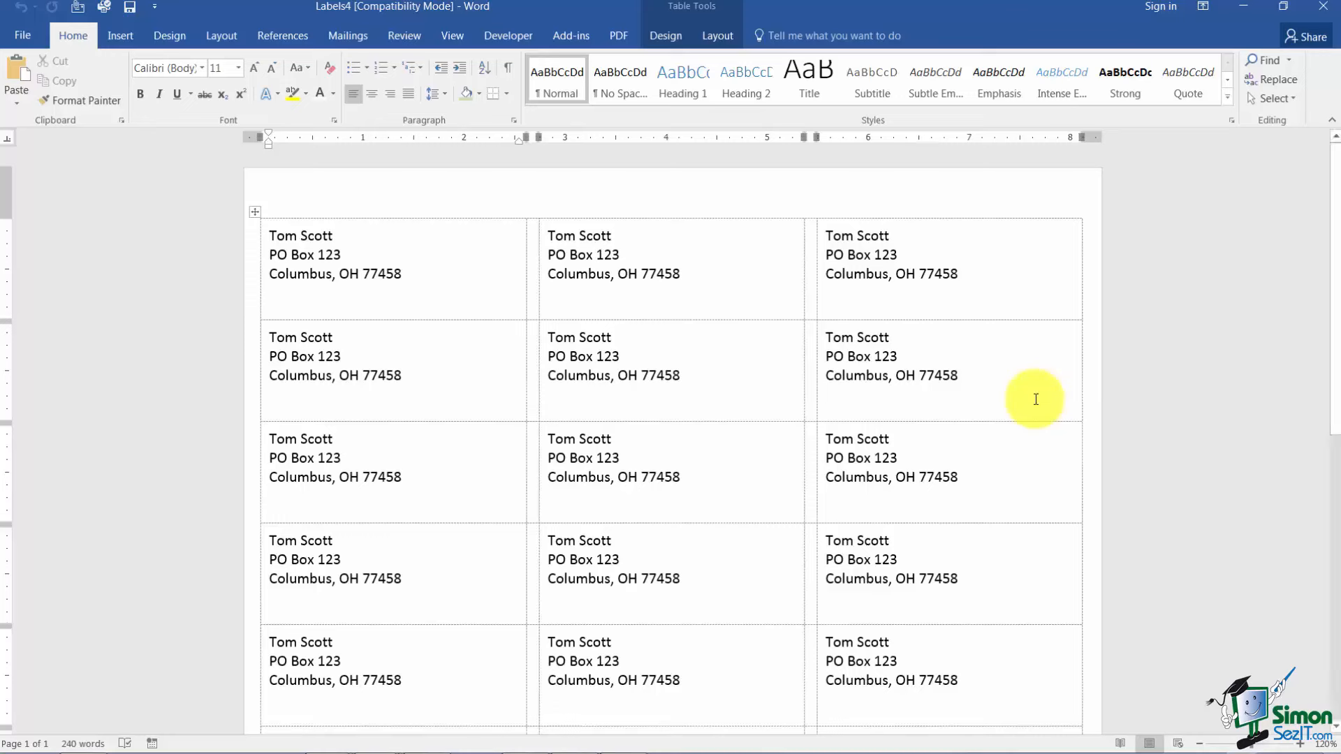
left_click(270, 235)
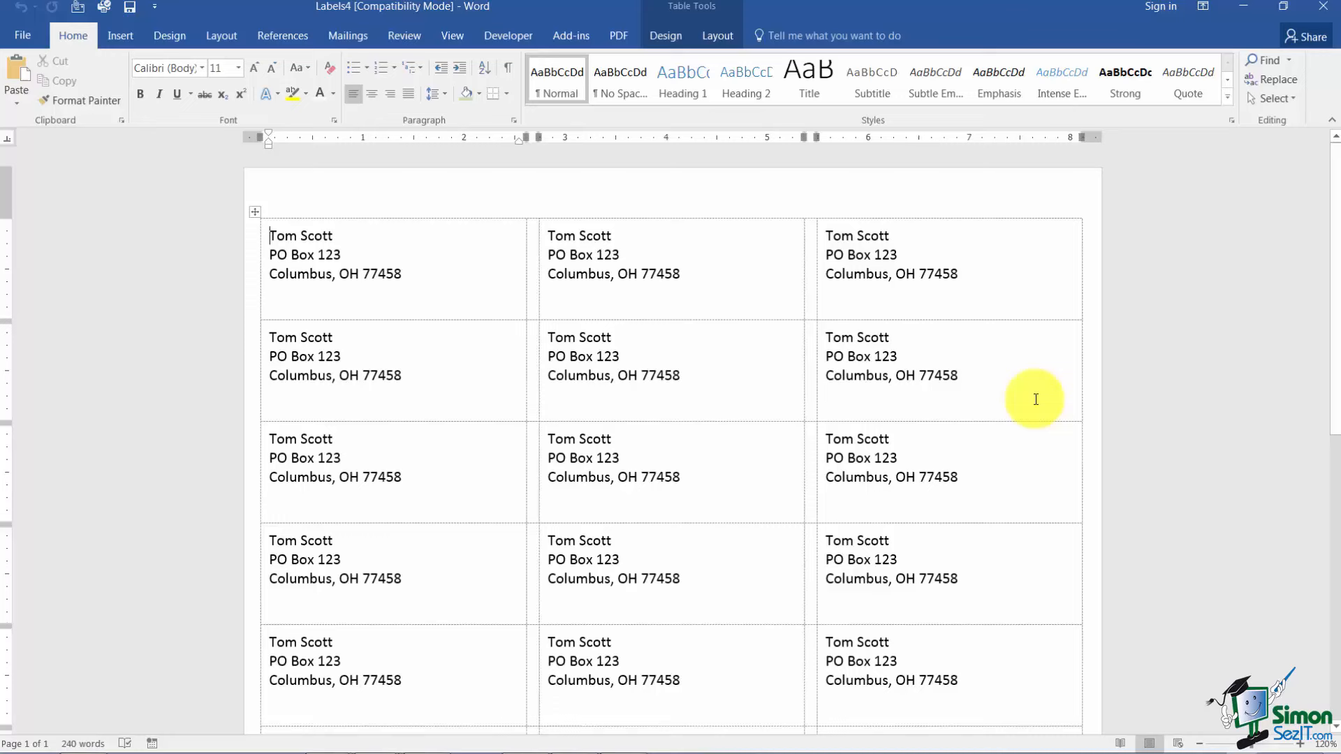